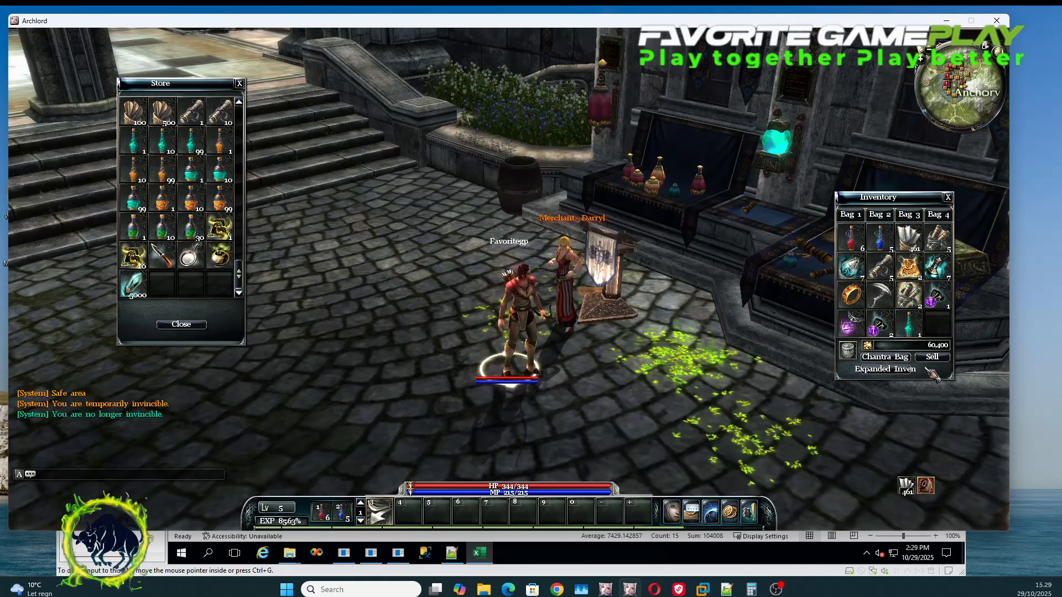
# - Check the Chantra bag, then browse the Chantra Shop's Recommend and Reinforce categories and close it
pyautogui.click(884, 356)
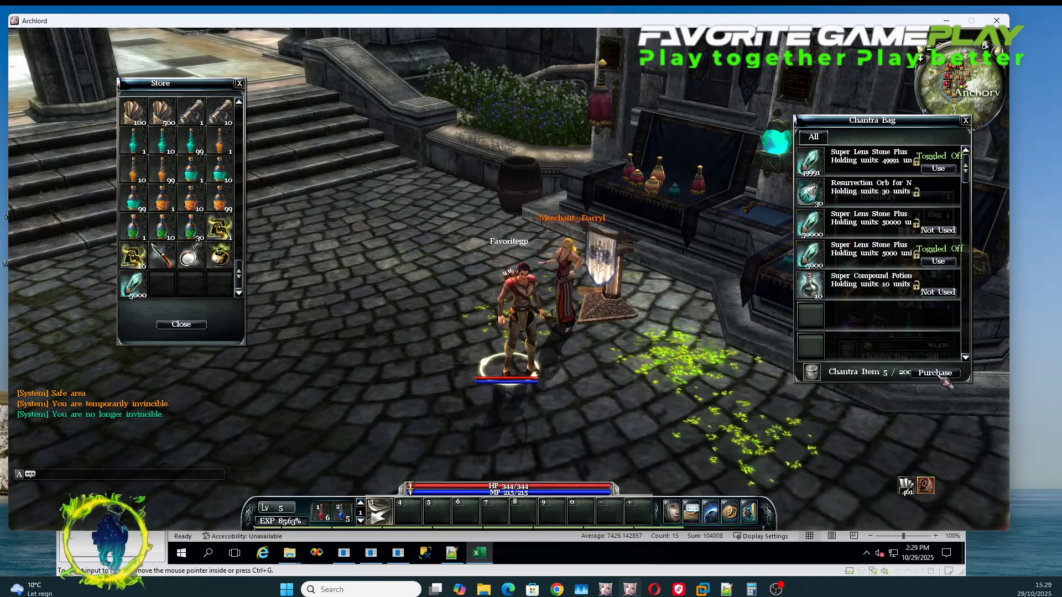
pyautogui.click(935, 373)
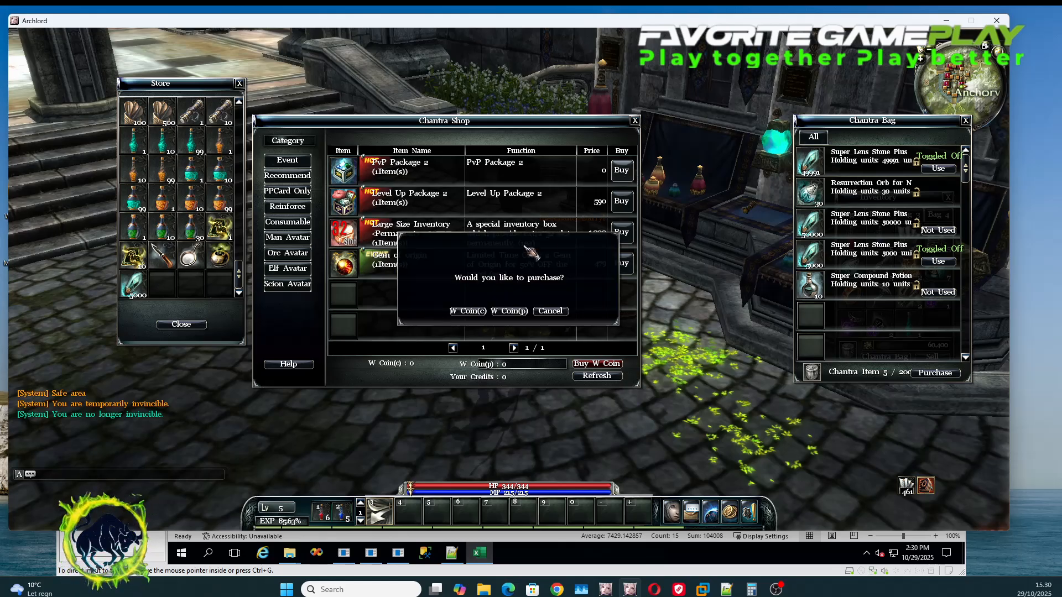
pyautogui.click(549, 311)
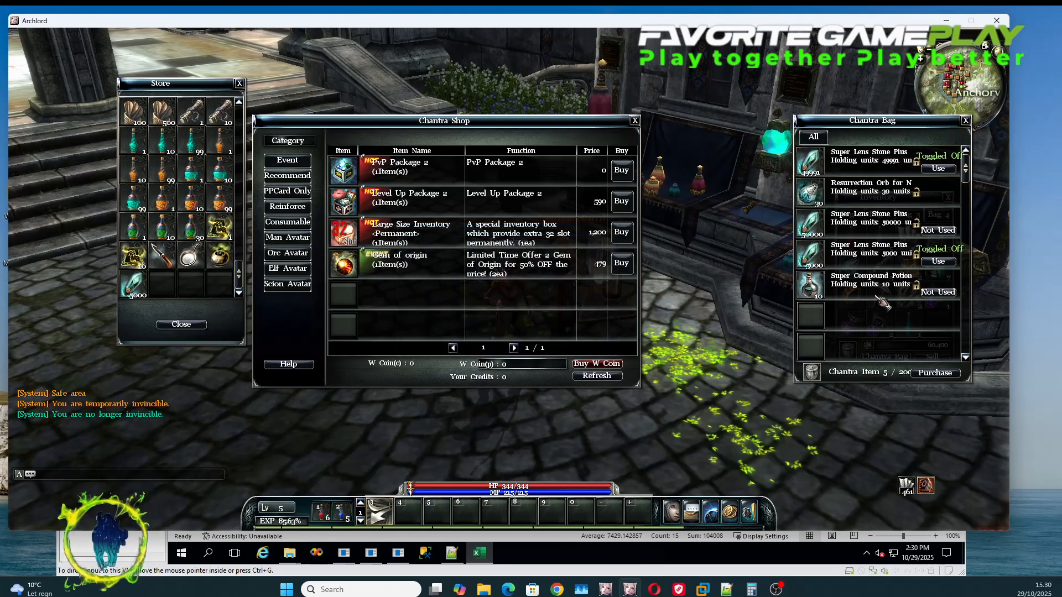
pyautogui.click(289, 176)
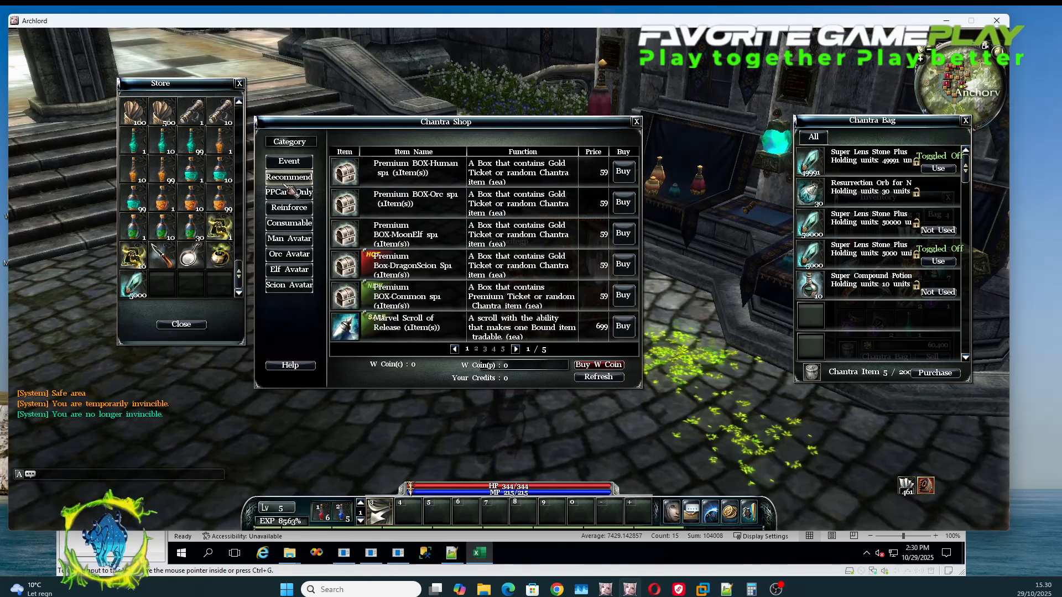
pyautogui.click(621, 202)
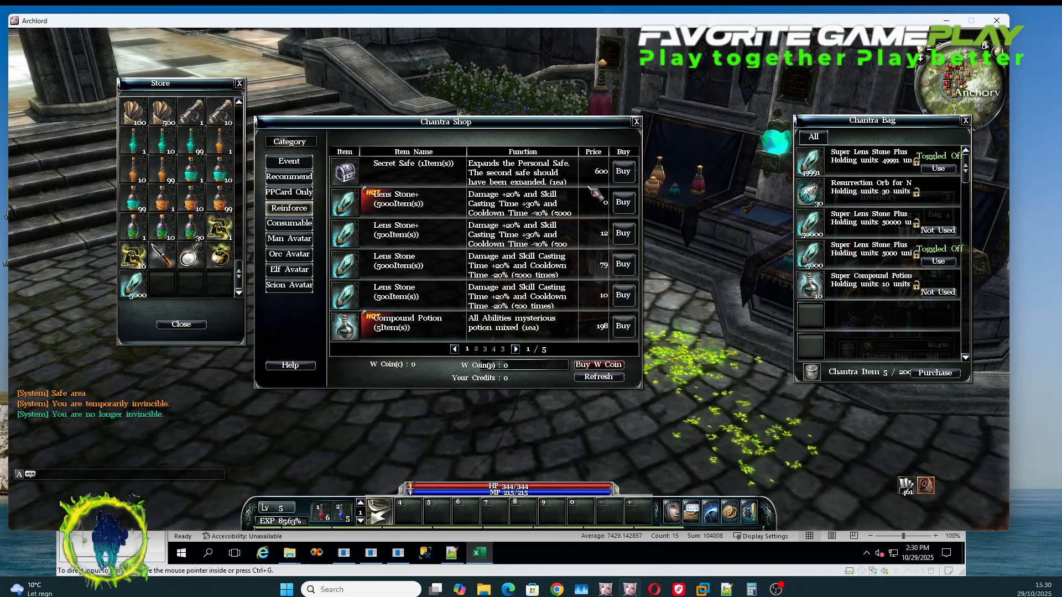
pyautogui.click(288, 161)
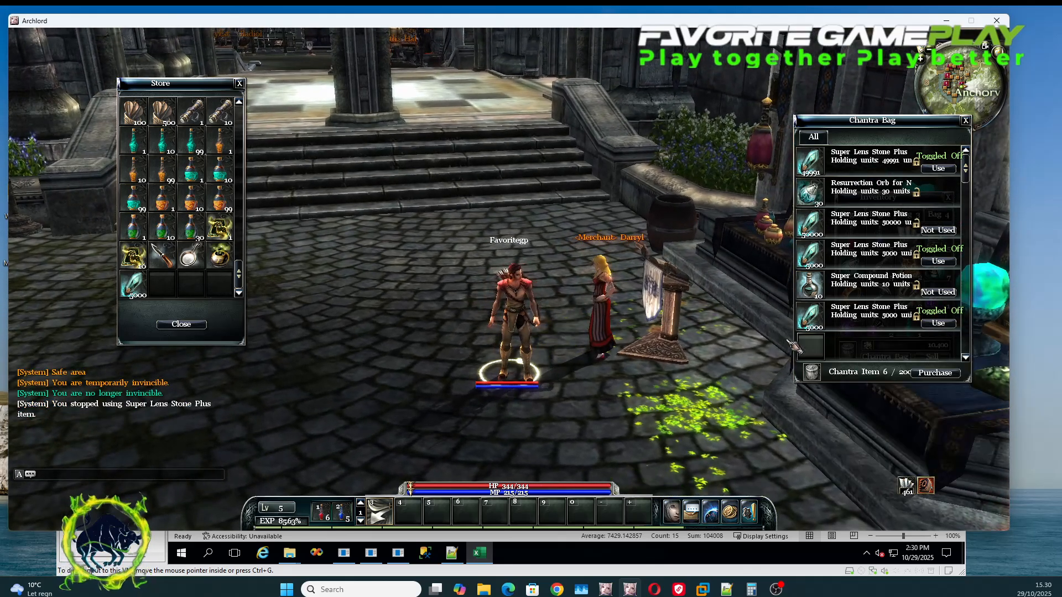
# - Close the Store window and use a Super Lens Stone Plus from the Chantra bag
pyautogui.click(938, 323)
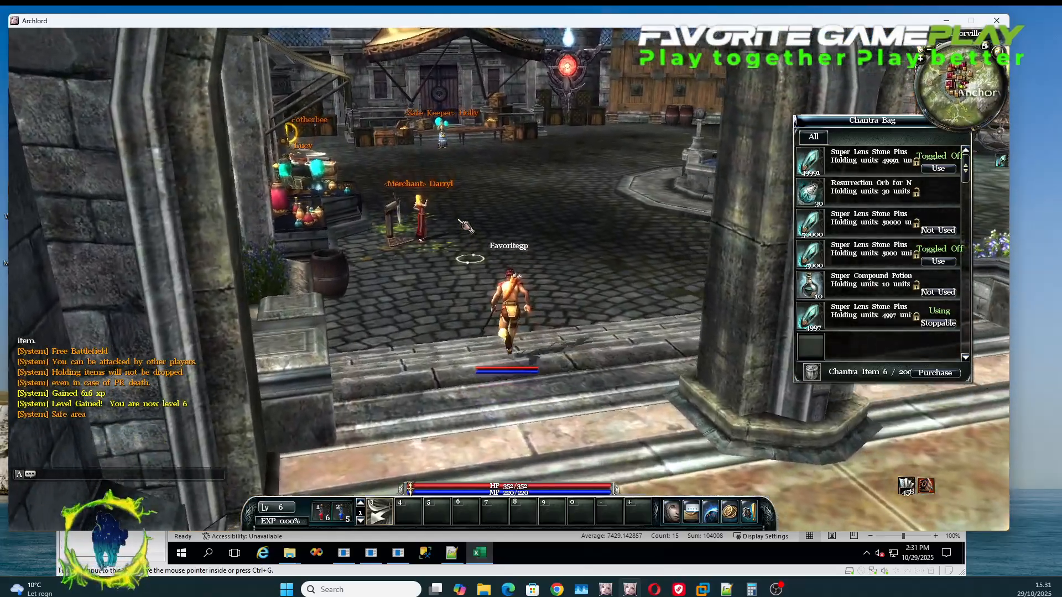
pyautogui.click(420, 216)
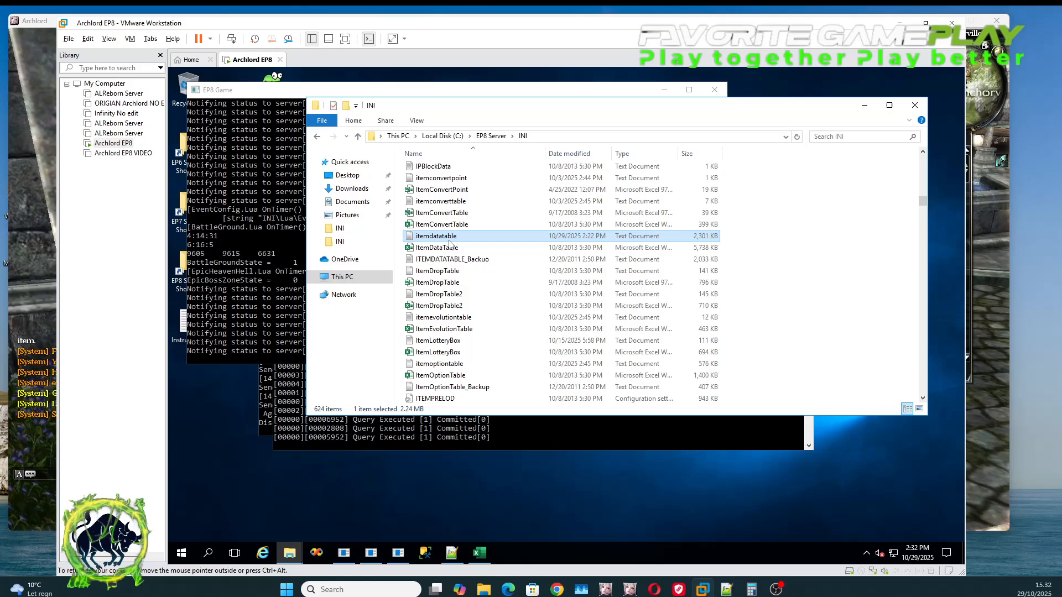
pyautogui.moveTo(435, 235)
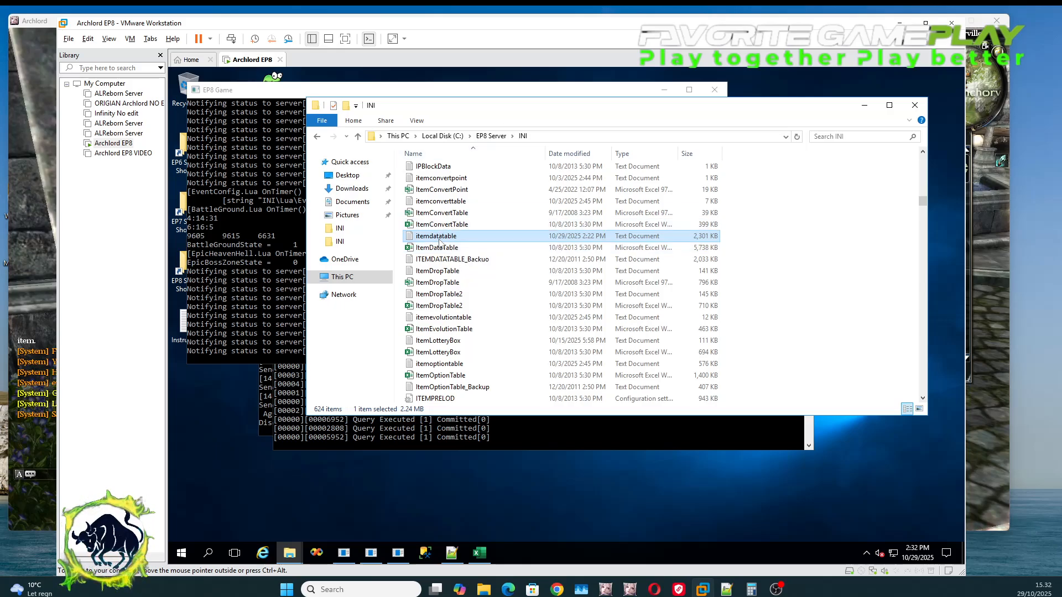
pyautogui.moveTo(444, 241)
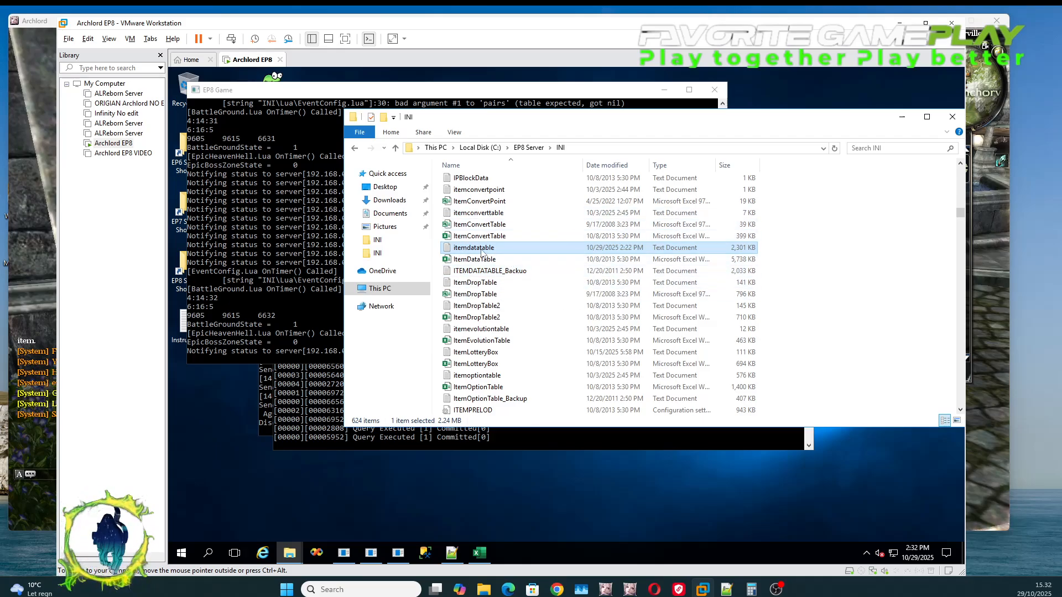
# - Show the right-click Open with options for itemdatatable in EP8 Server\INI
pyautogui.rightClick(473, 247)
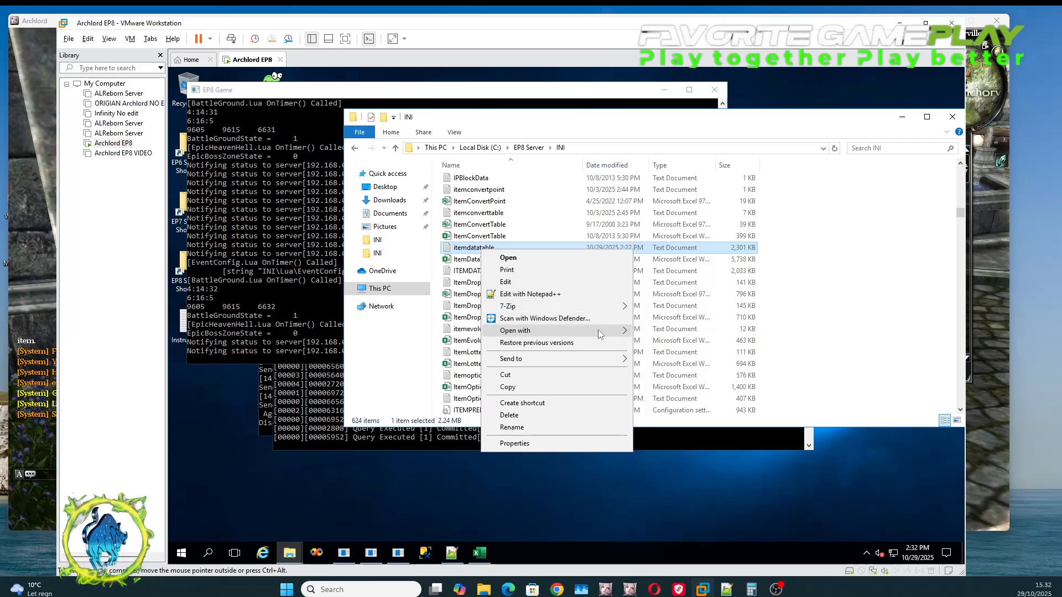
# - Open itemdatatable in Excel and inspect row 11565's NPC Price and PC Price columns
pyautogui.click(515, 330)
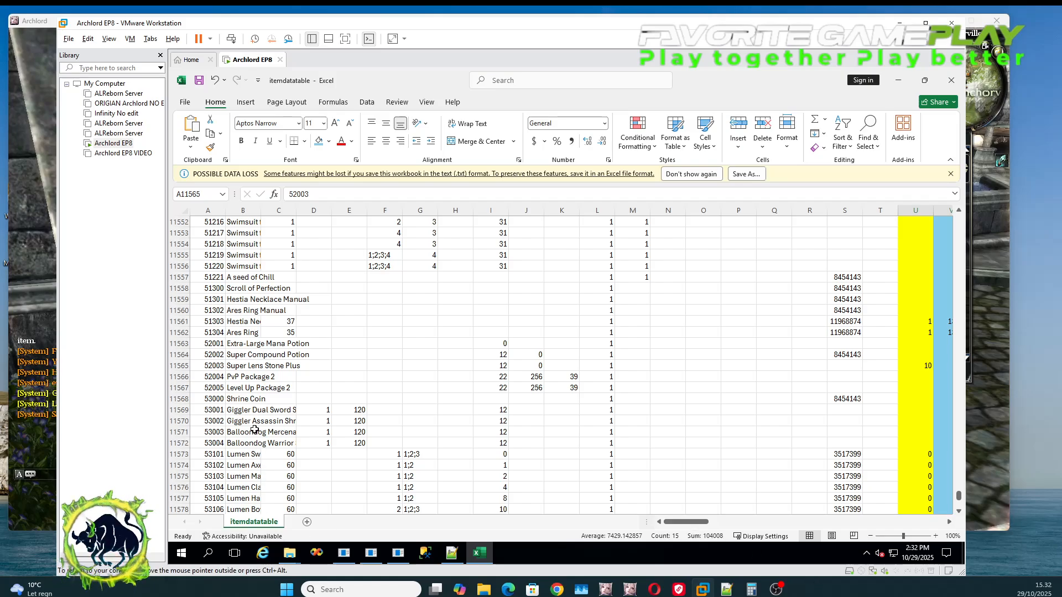
pyautogui.click(180, 365)
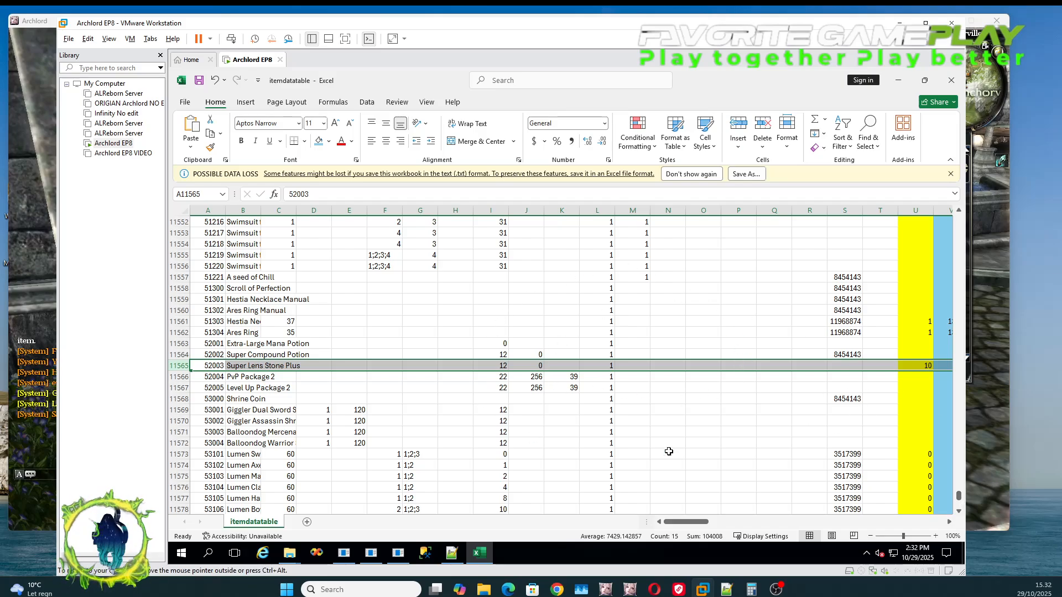
pyautogui.moveTo(430, 243)
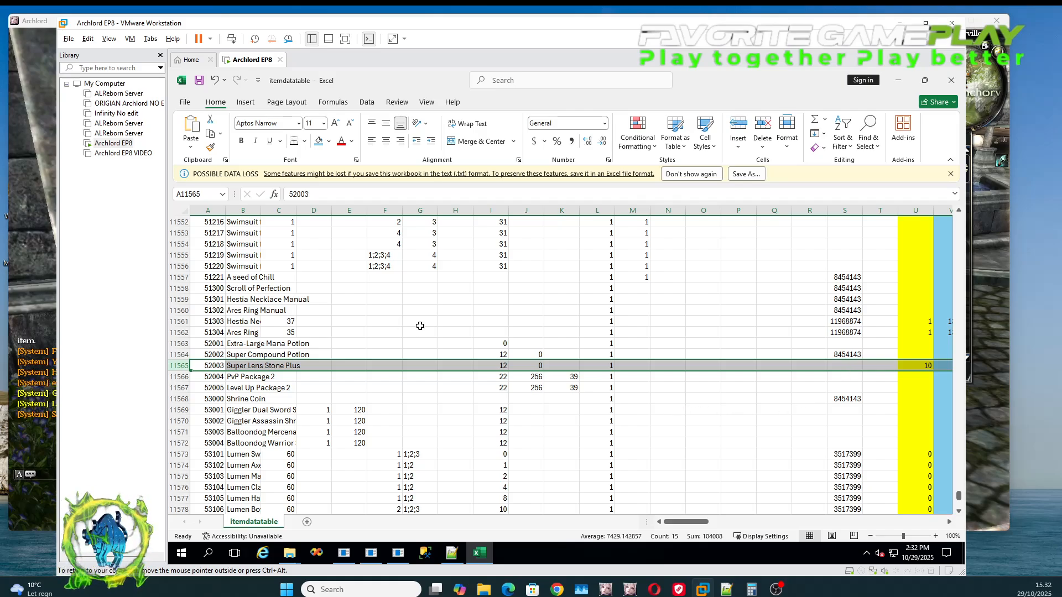
pyautogui.moveTo(951, 495)
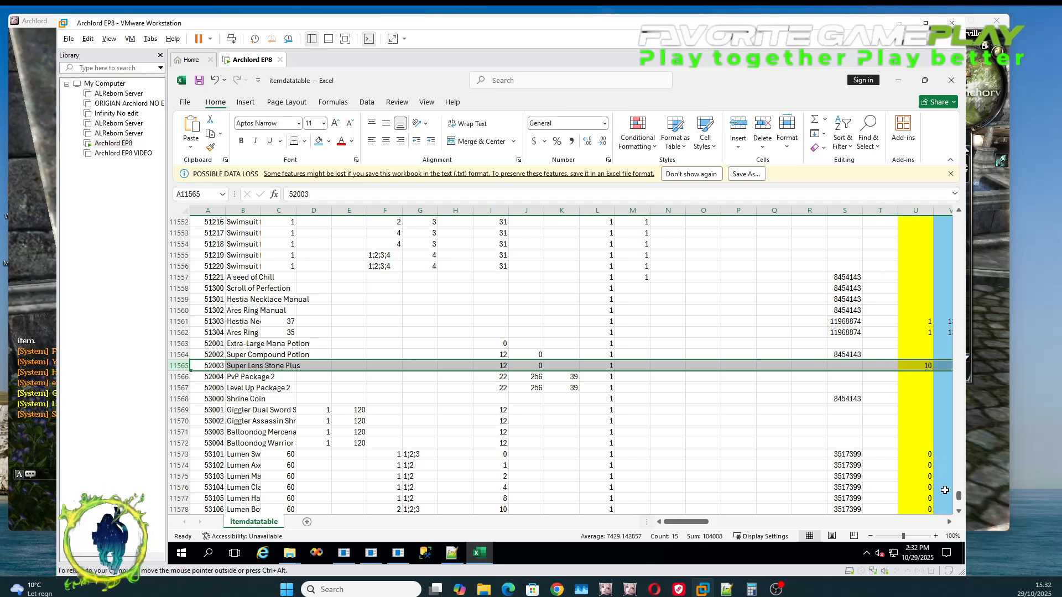
pyautogui.moveTo(917, 477)
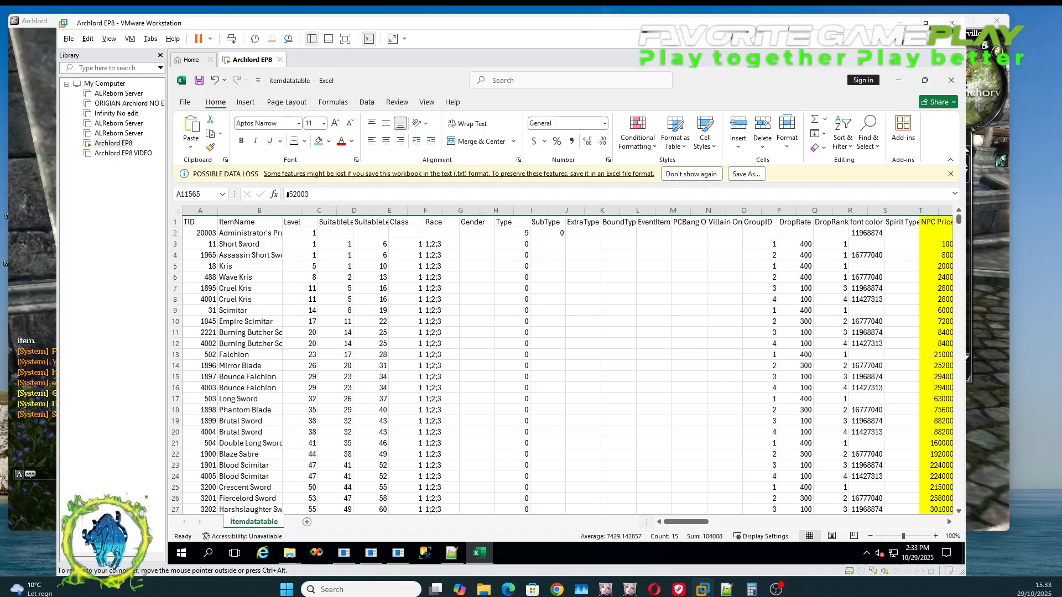
pyautogui.hscroll(3)
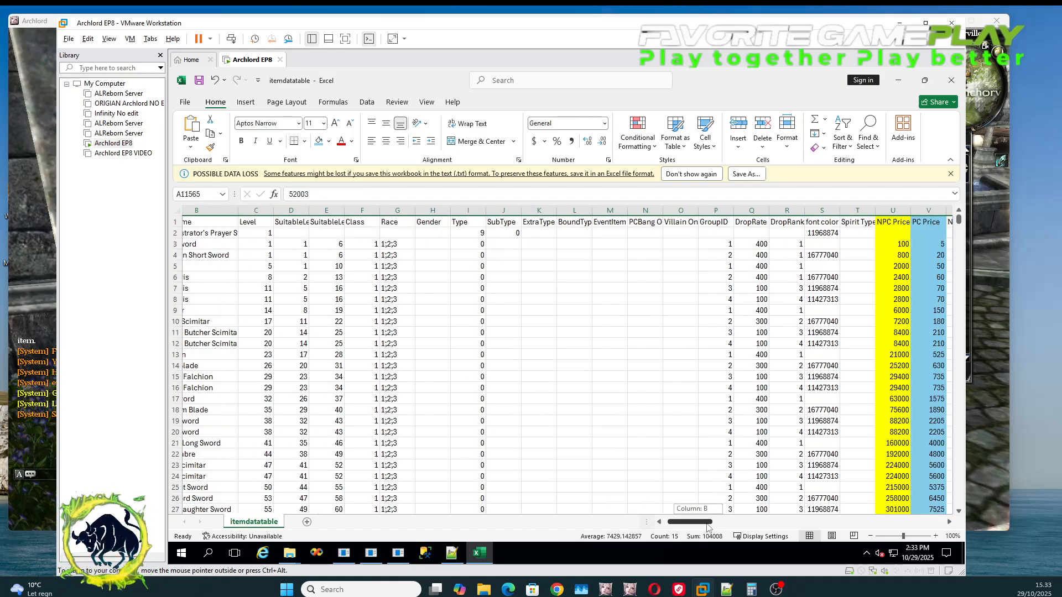
pyautogui.hscroll(3)
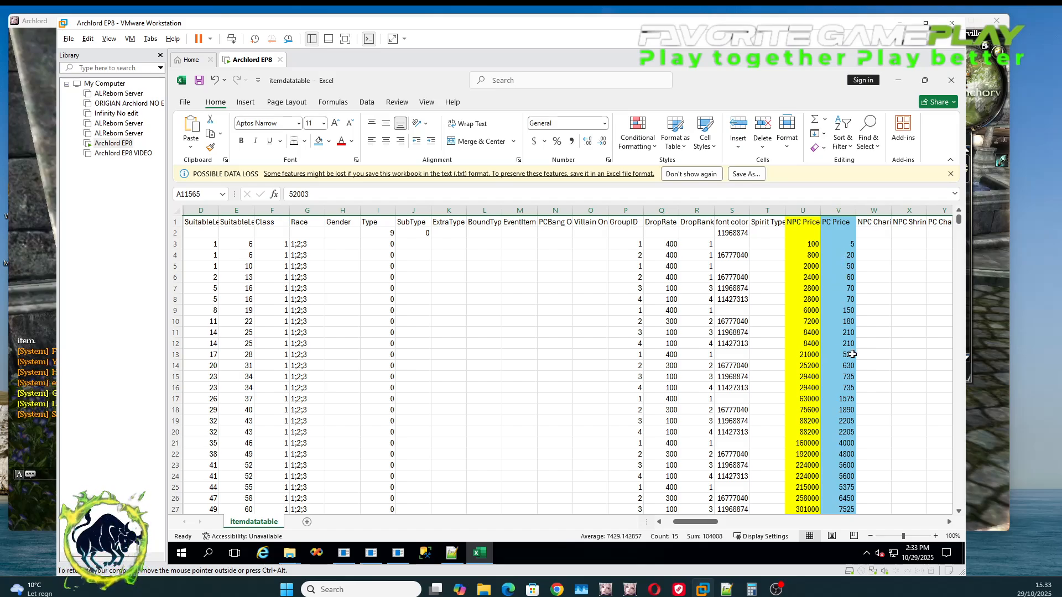
pyautogui.moveTo(726, 413)
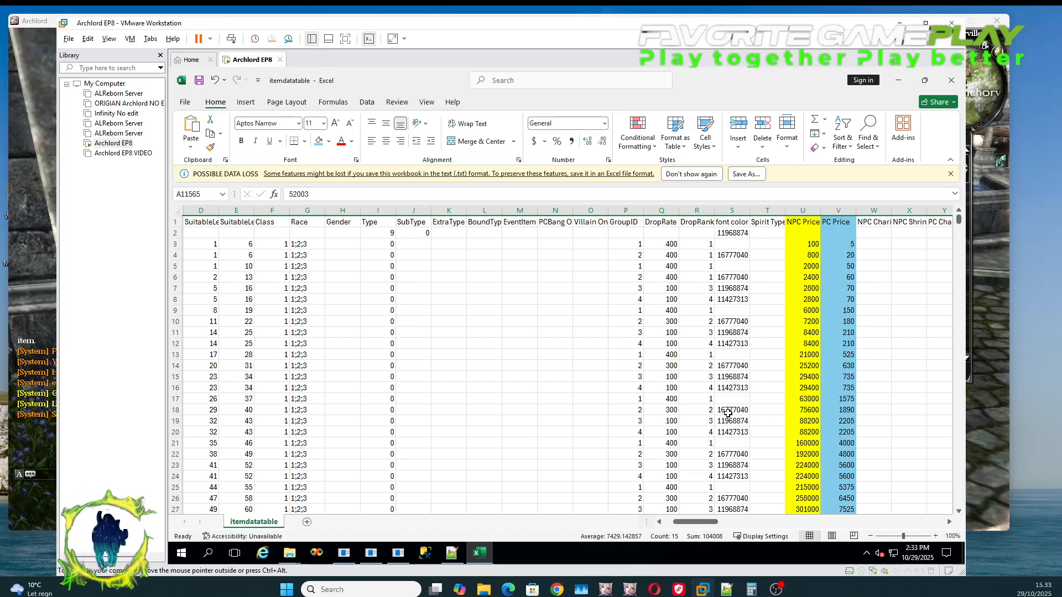
pyautogui.moveTo(788, 343)
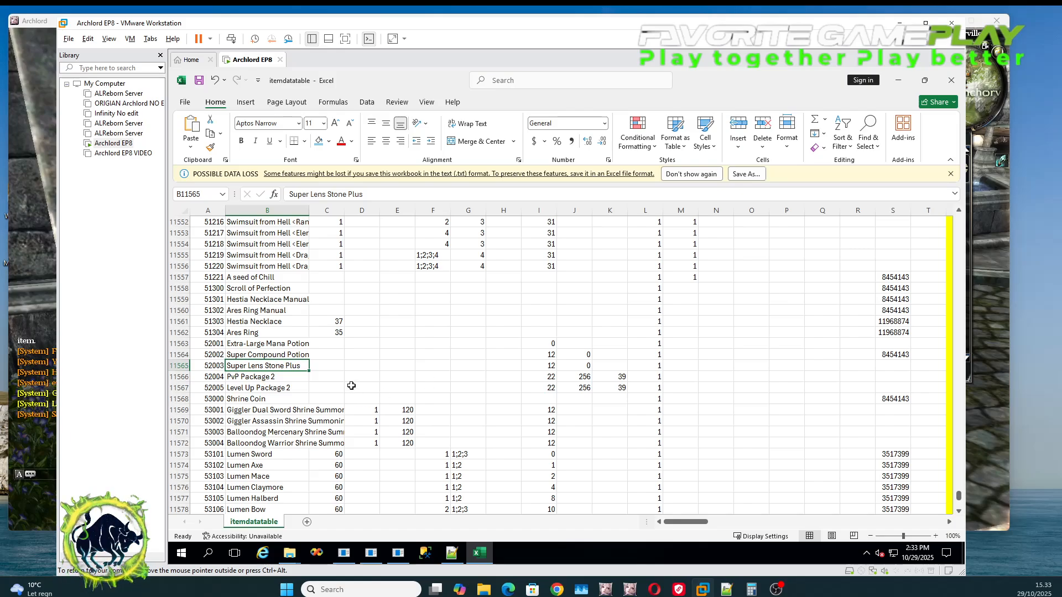
# - Price Super Lens Stone Plus at 10 and Super Compound Potion (row 11564) at 1000
pyautogui.click(178, 365)
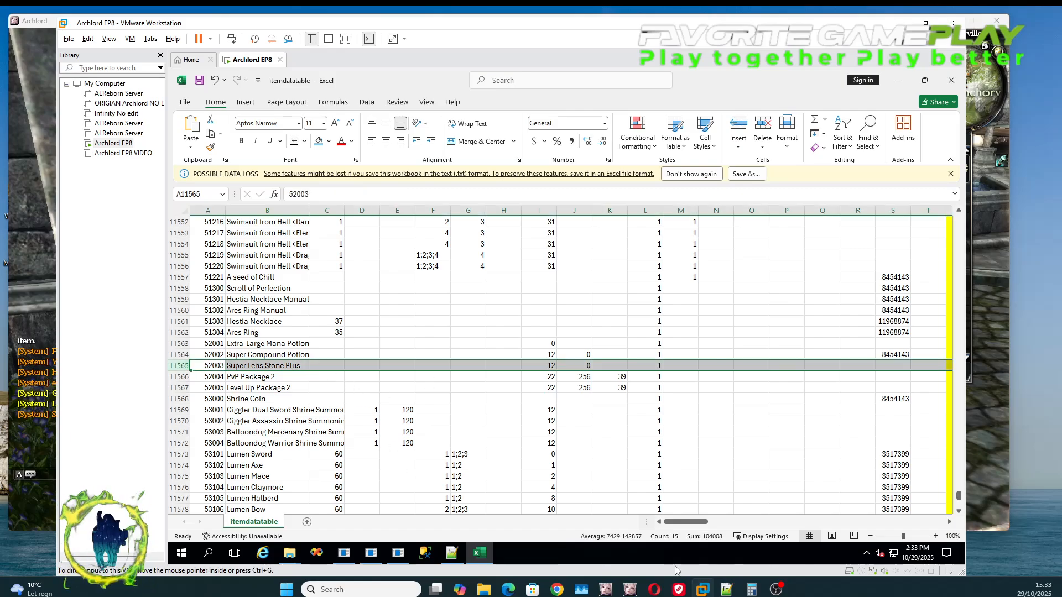
pyautogui.hscroll(3)
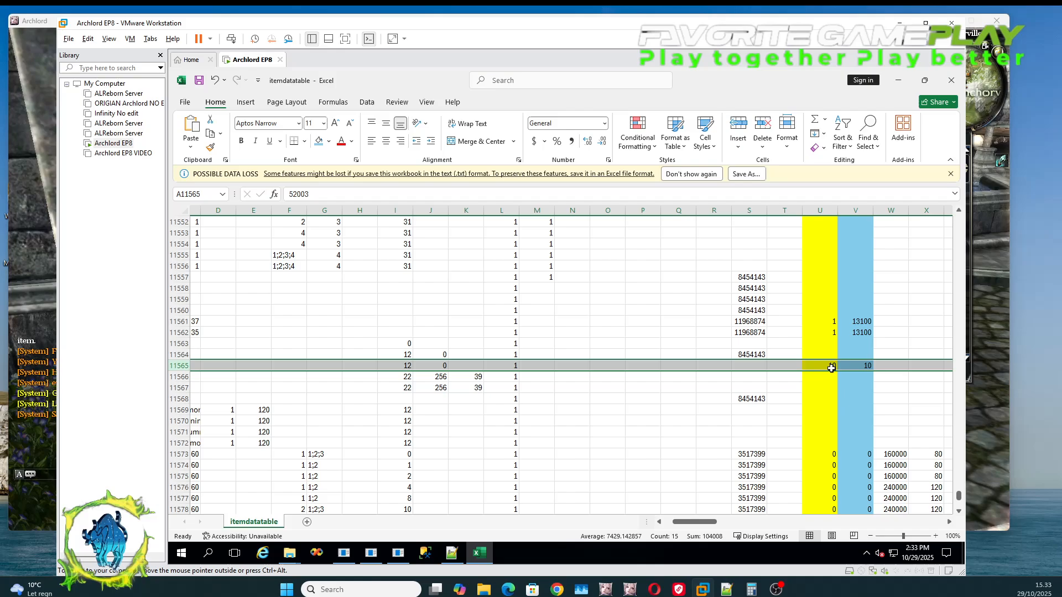
pyautogui.write('10')
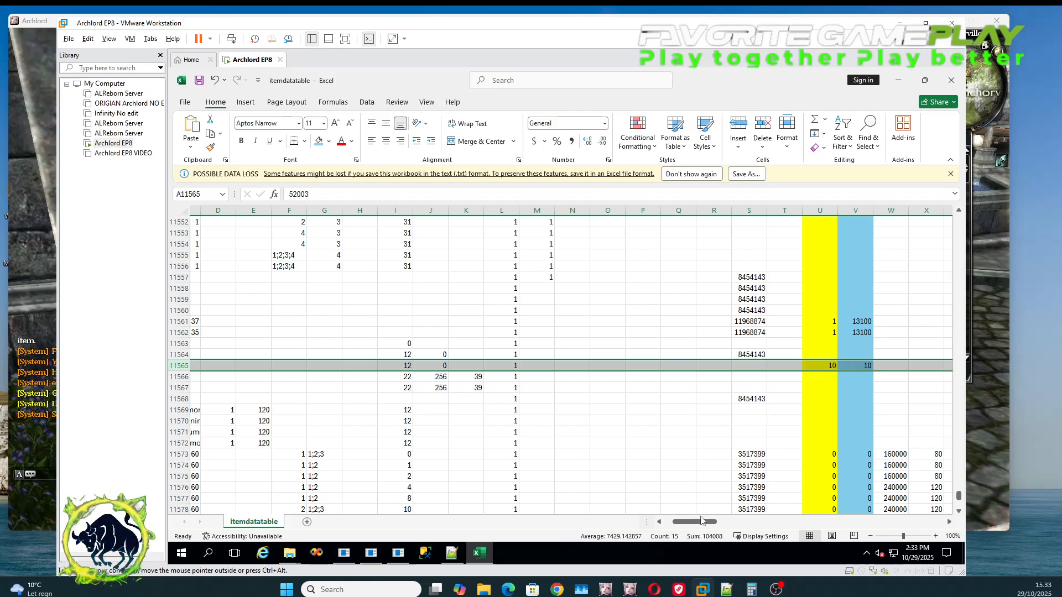
pyautogui.moveTo(832, 406)
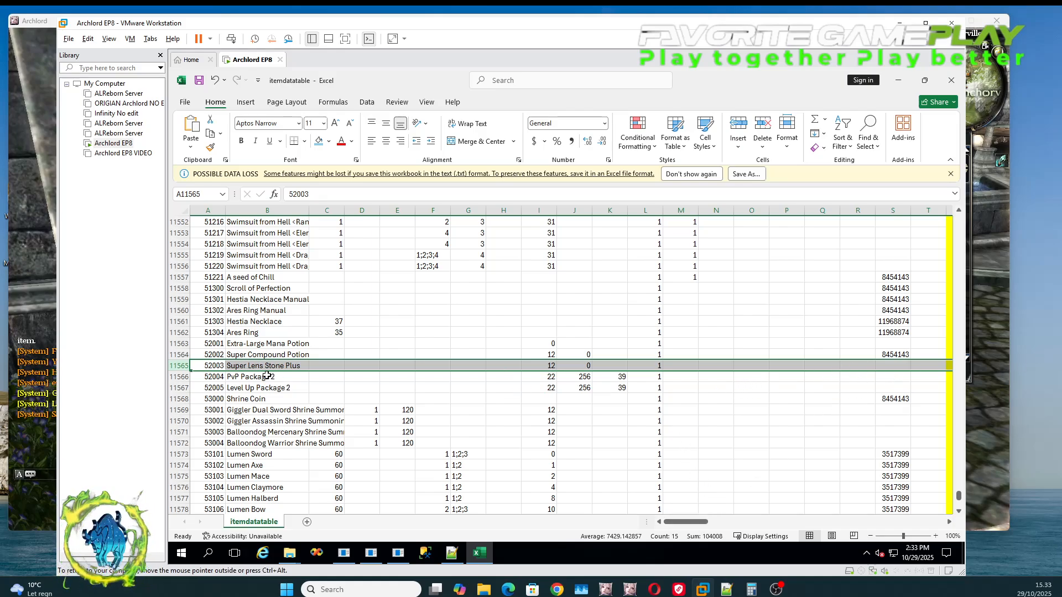
pyautogui.moveTo(206, 354)
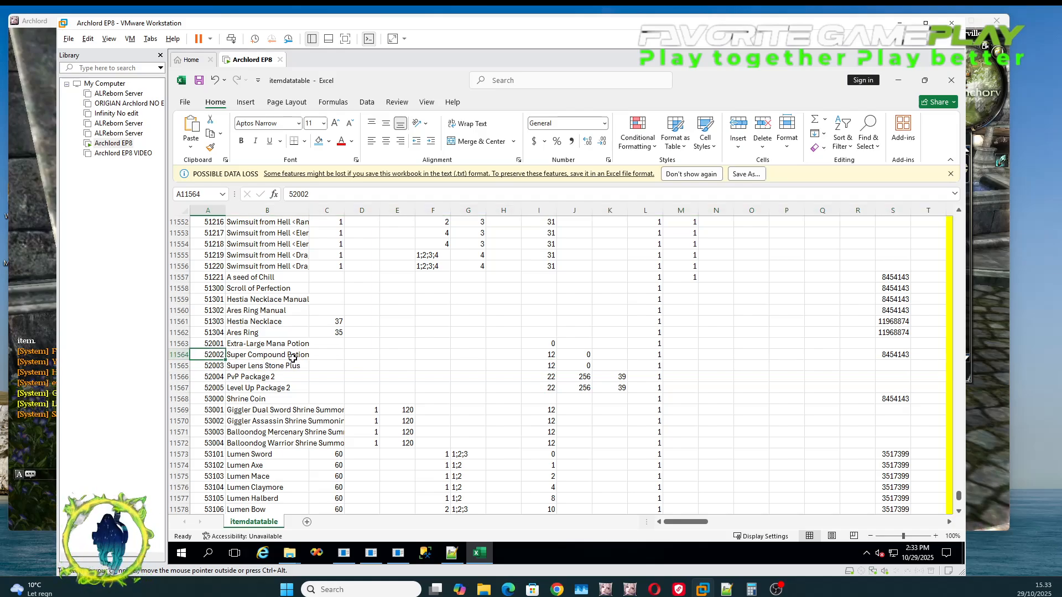
pyautogui.moveTo(418, 401)
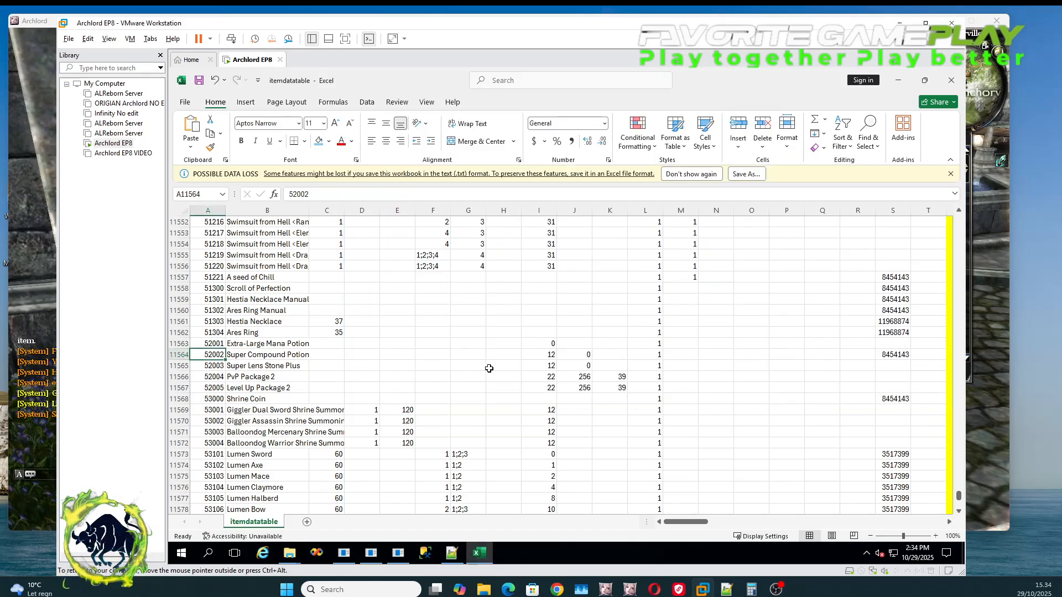
pyautogui.click(178, 354)
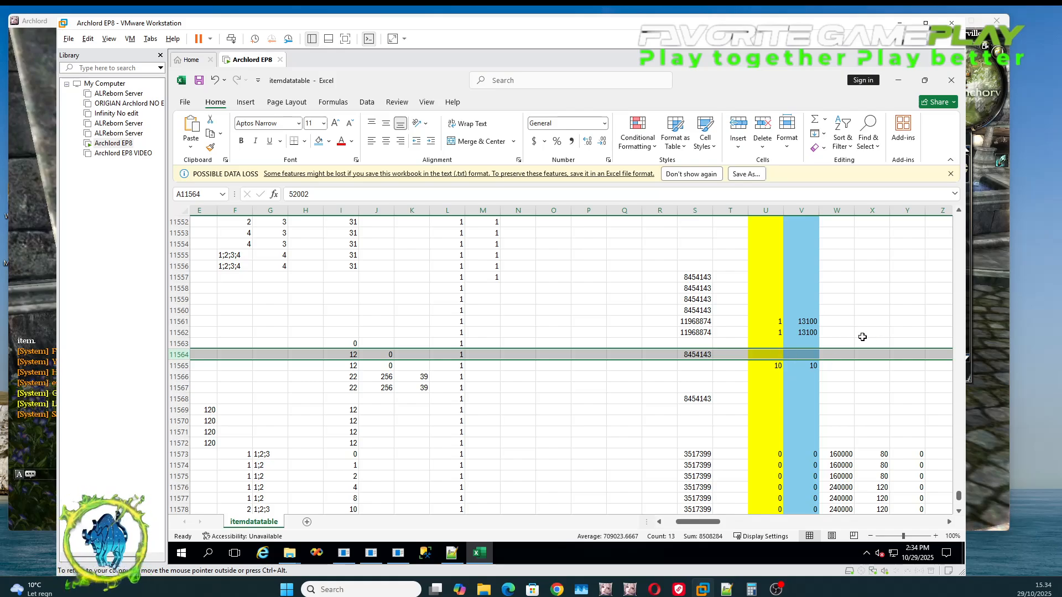
pyautogui.moveTo(776, 355)
pyautogui.write('1000')
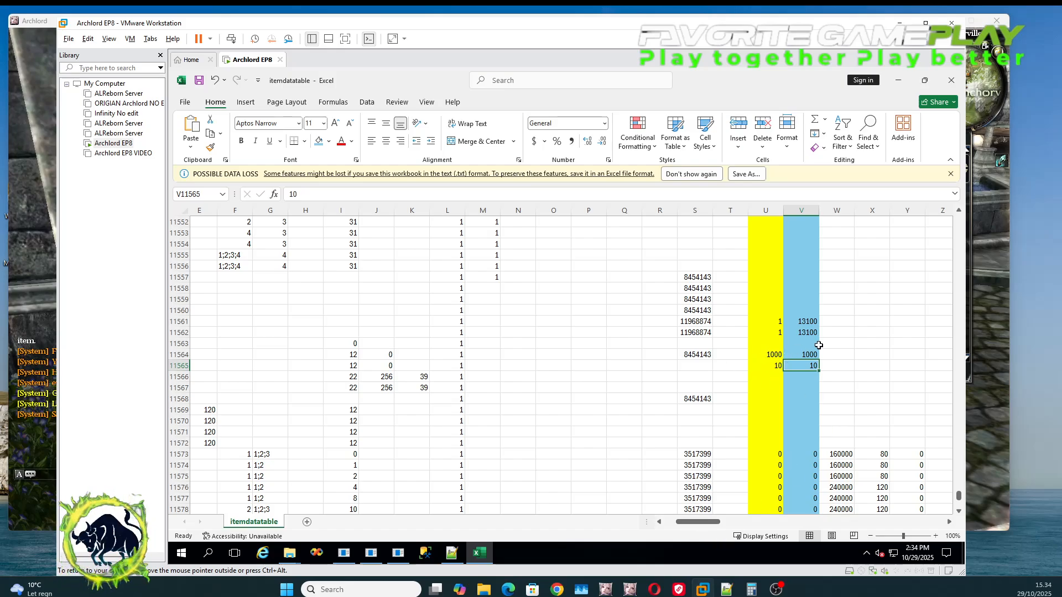
pyautogui.hscroll(-3)
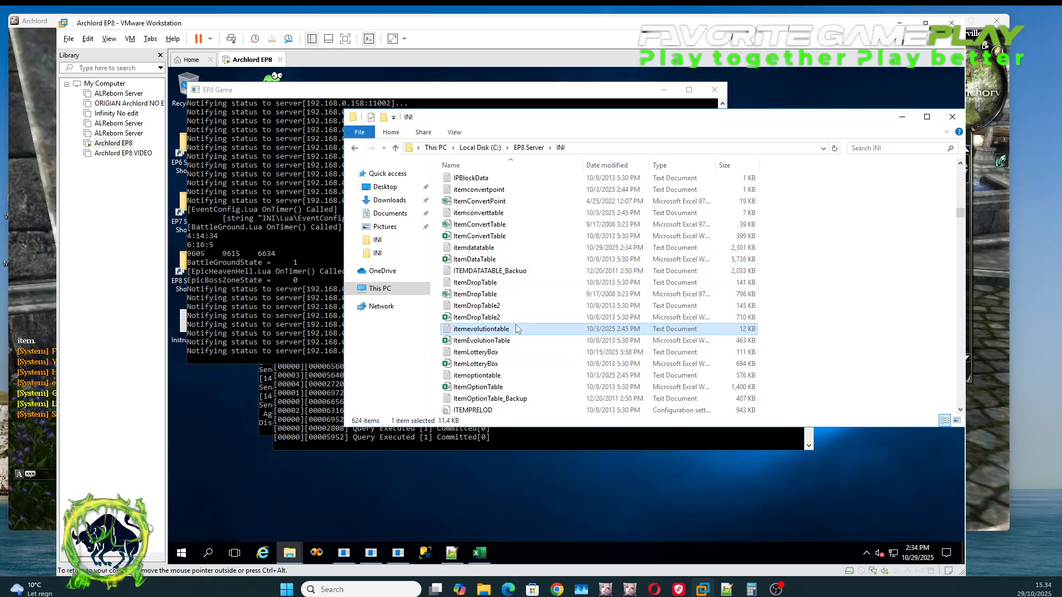
# - Edit NPCTradeItemList from C:\EP8 Server\INI with Notepad++
pyautogui.scroll(-3)
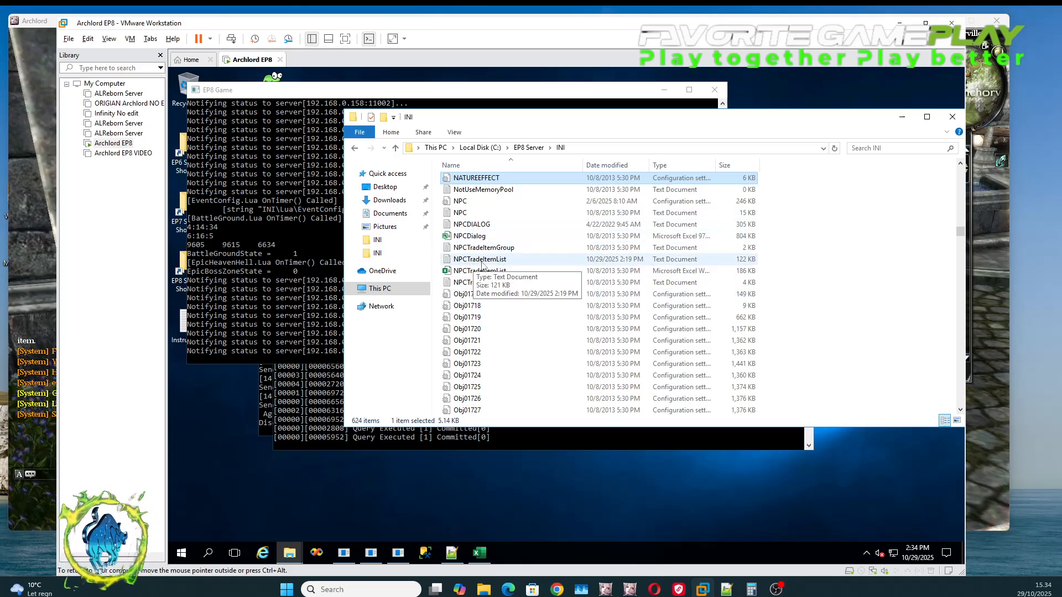
pyautogui.rightClick(480, 259)
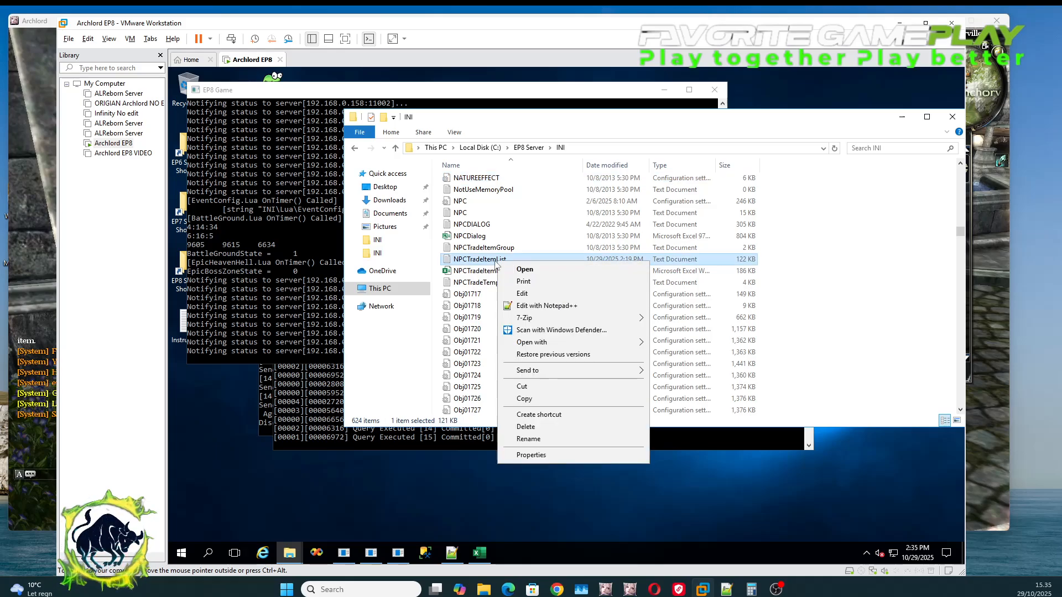
pyautogui.moveTo(547, 306)
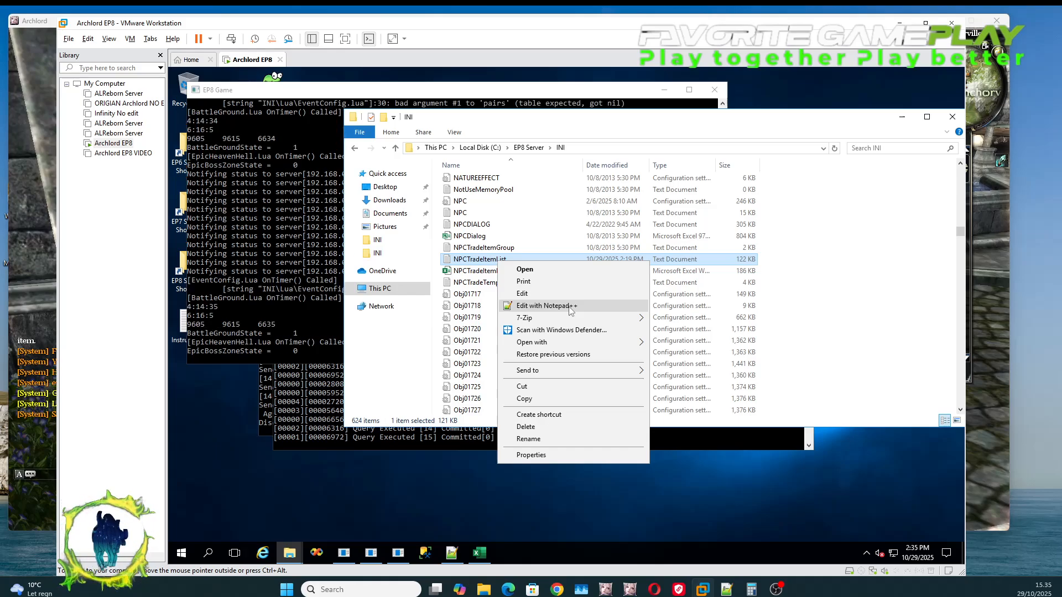
pyautogui.click(544, 305)
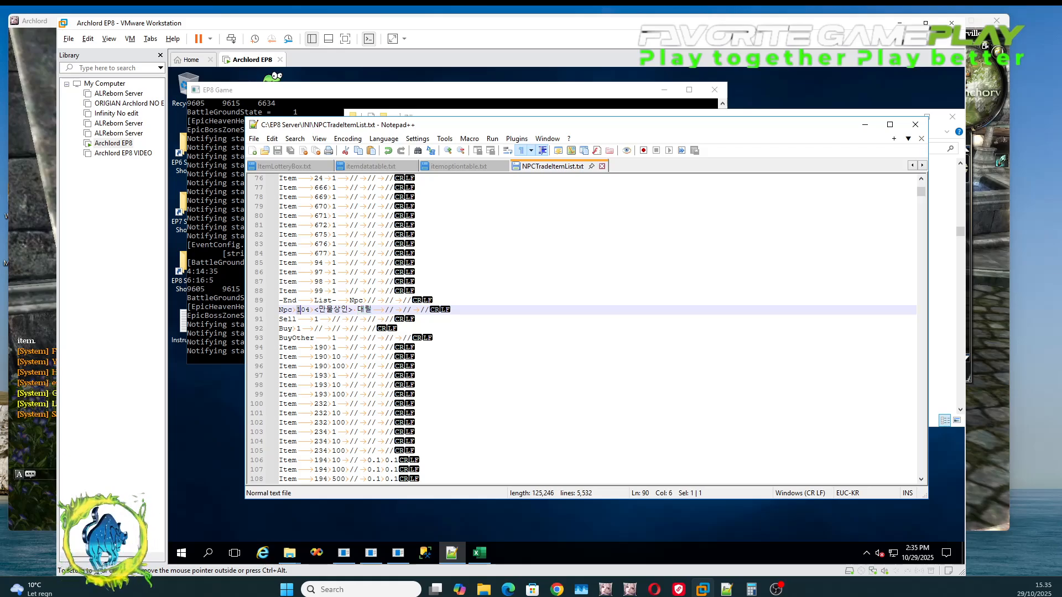
pyautogui.doubleClick(302, 309)
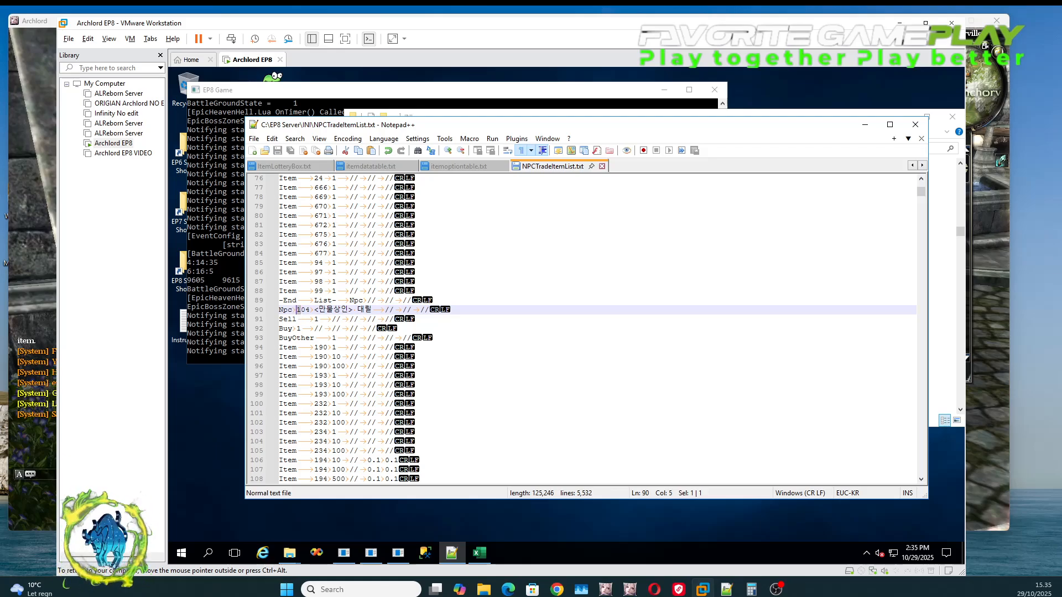
pyautogui.scroll(-3)
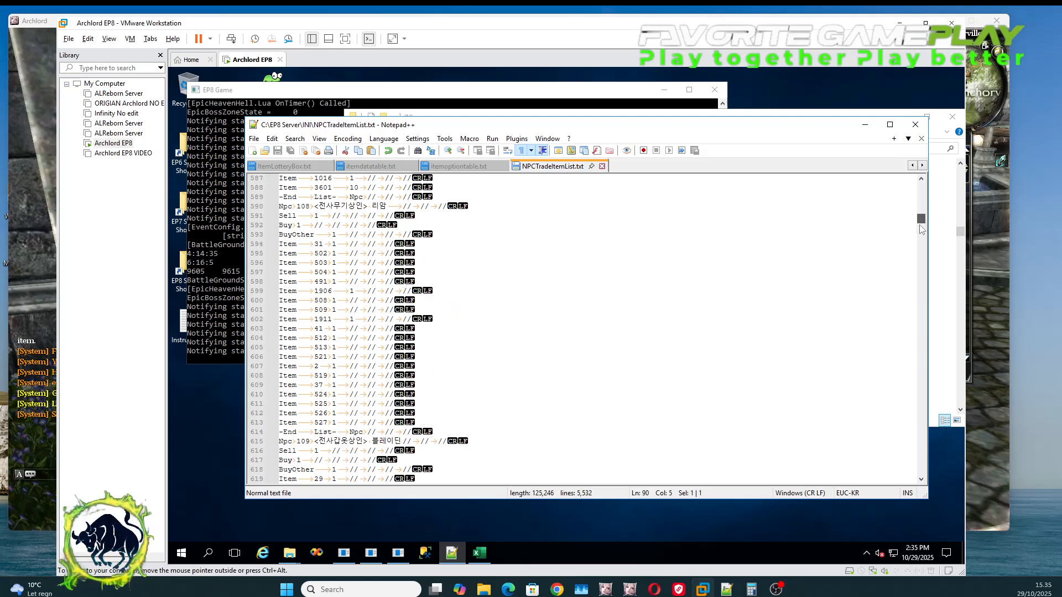
pyautogui.scroll(-3)
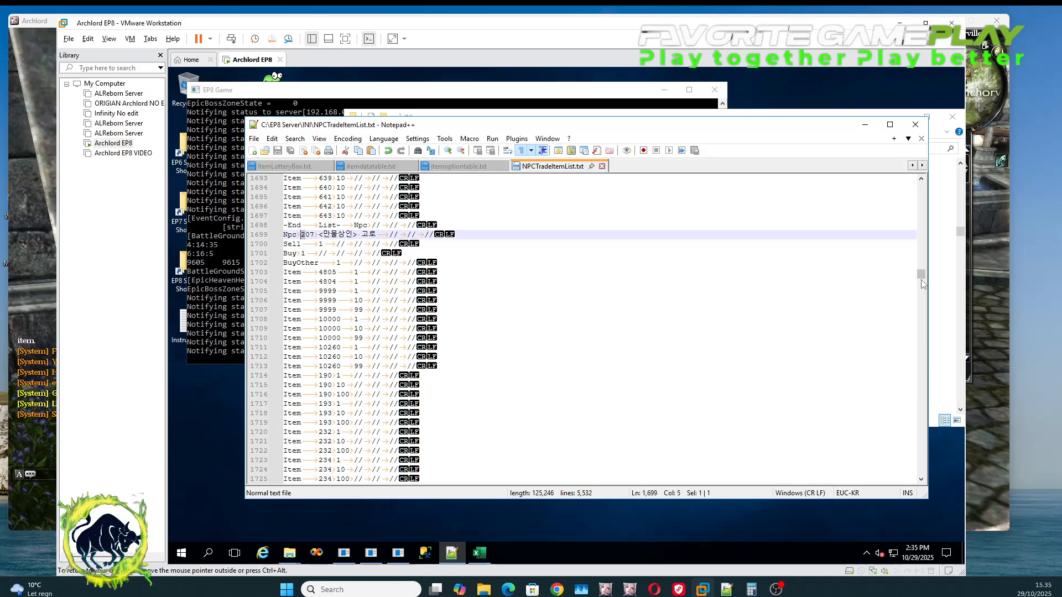
pyautogui.scroll(-3)
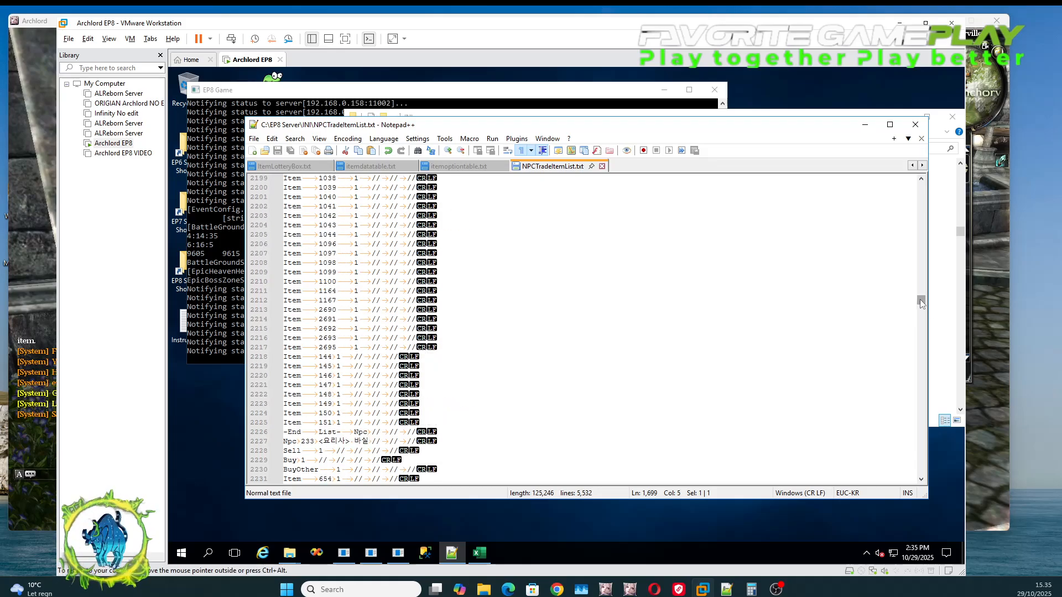
pyautogui.scroll(-3)
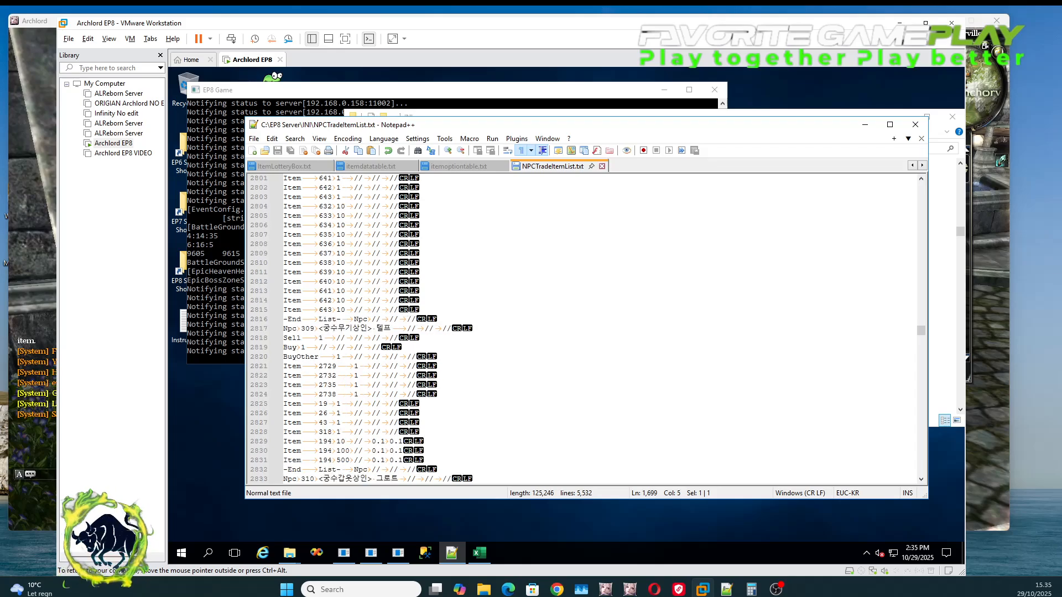
pyautogui.scroll(-3)
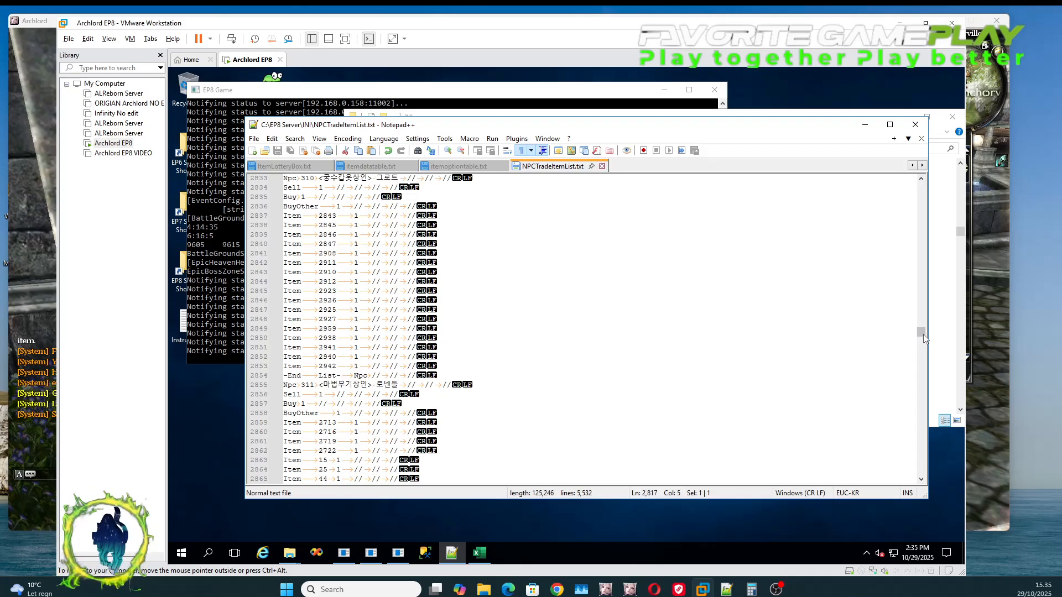
pyautogui.scroll(-3)
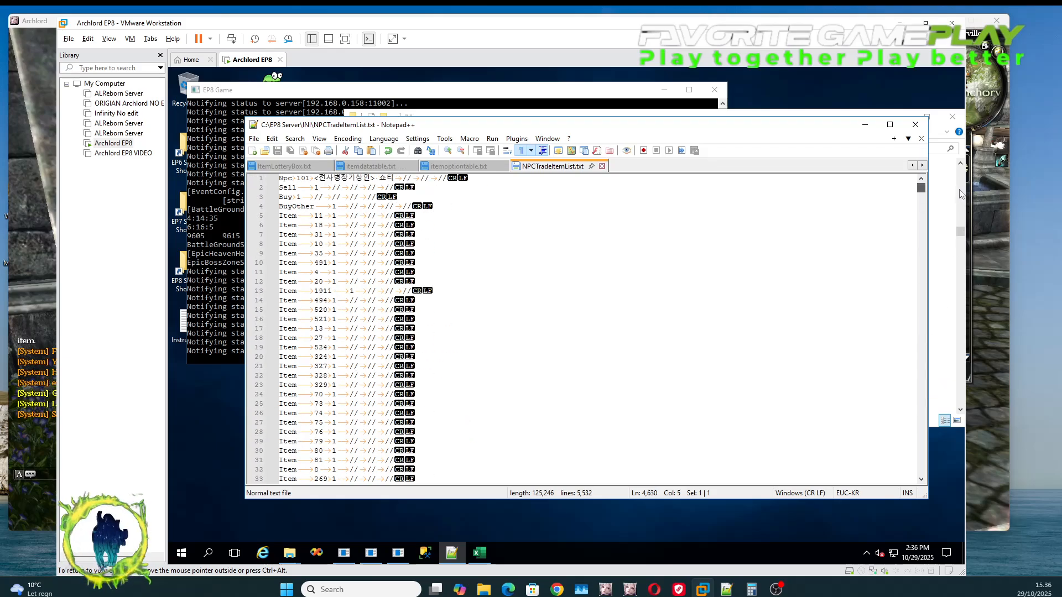
pyautogui.scroll(-3)
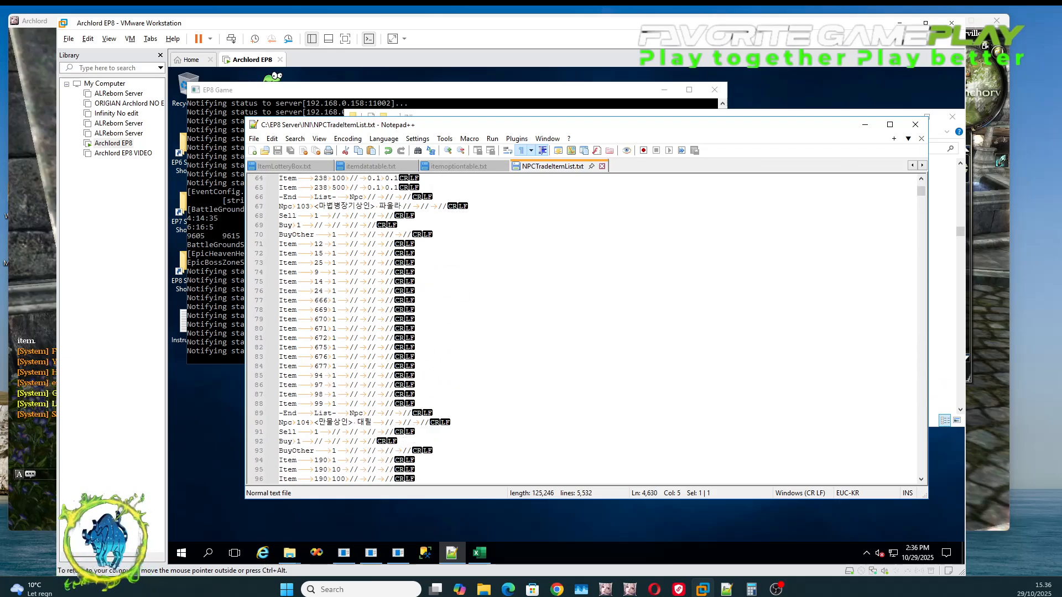
pyautogui.scroll(-3)
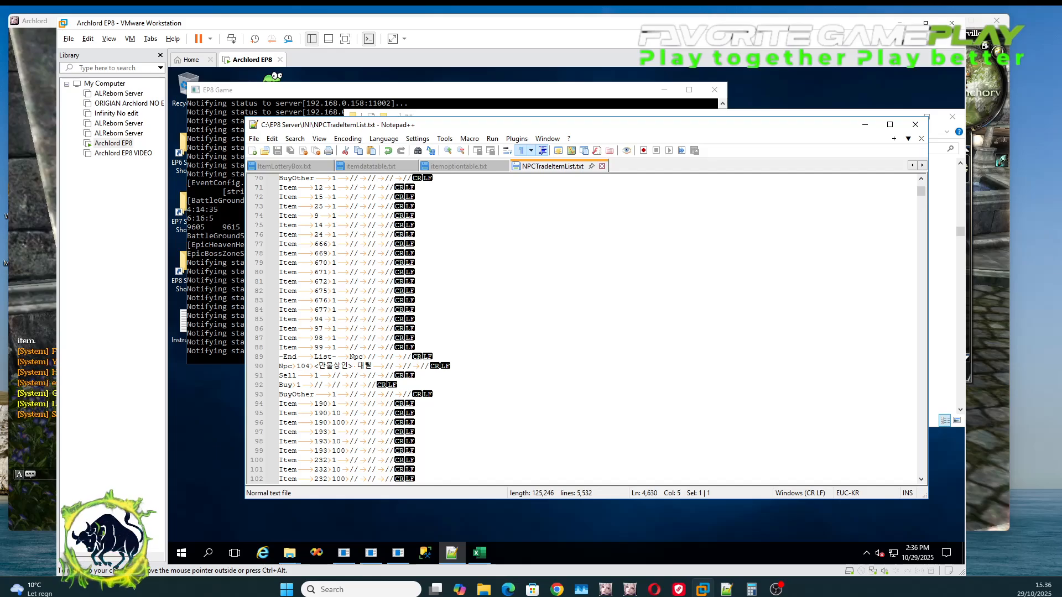
pyautogui.doubleClick(365, 366)
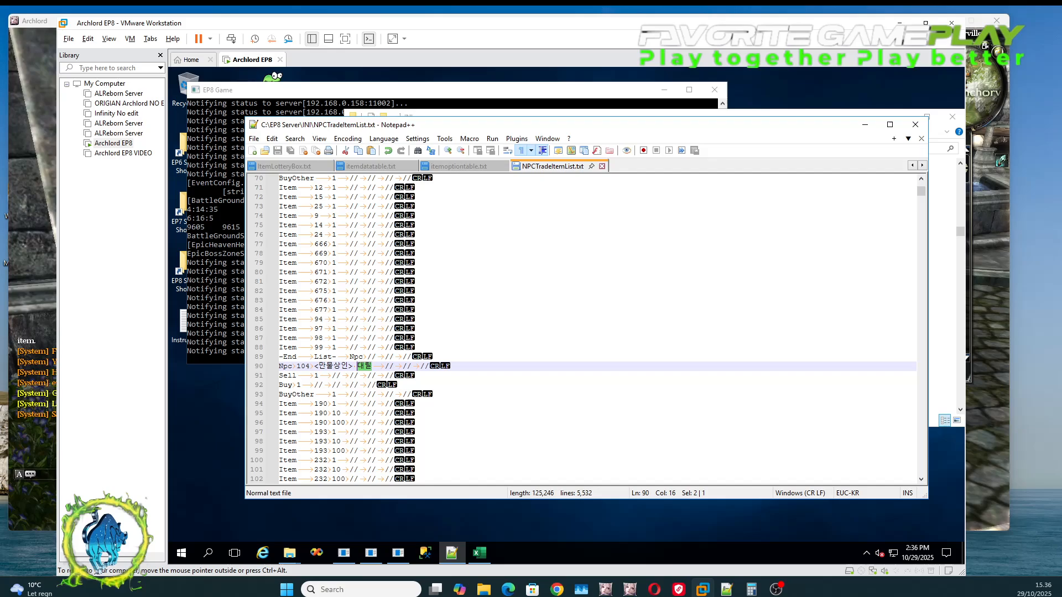
pyautogui.scroll(-3)
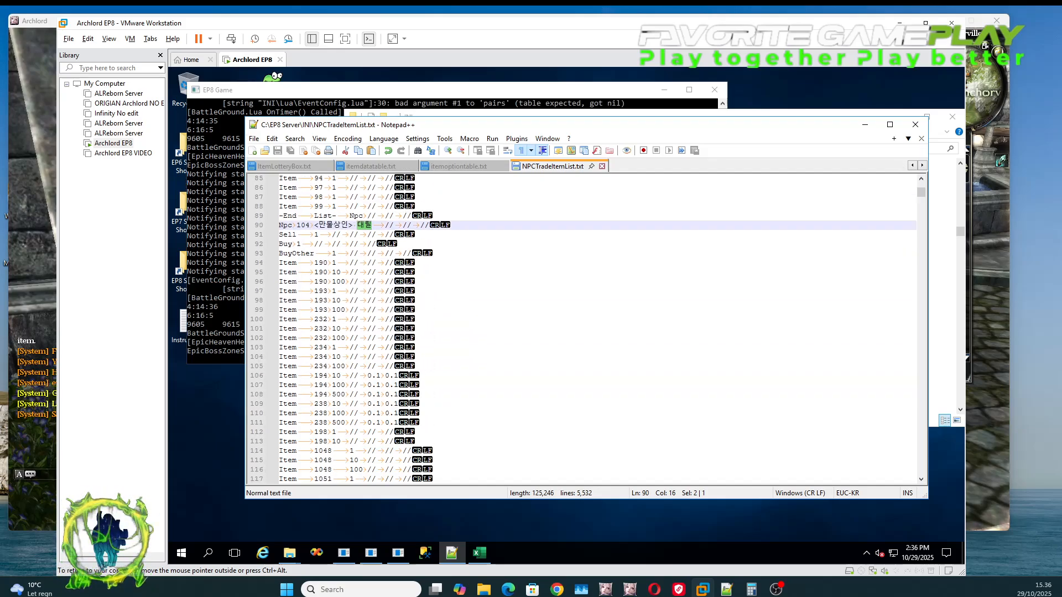
pyautogui.scroll(-3)
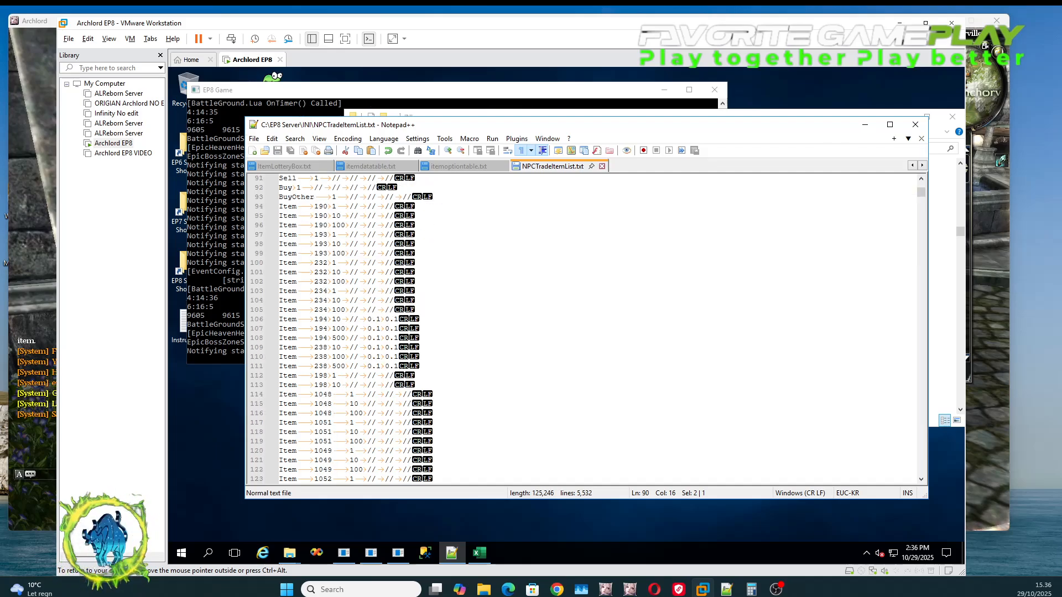
pyautogui.scroll(-3)
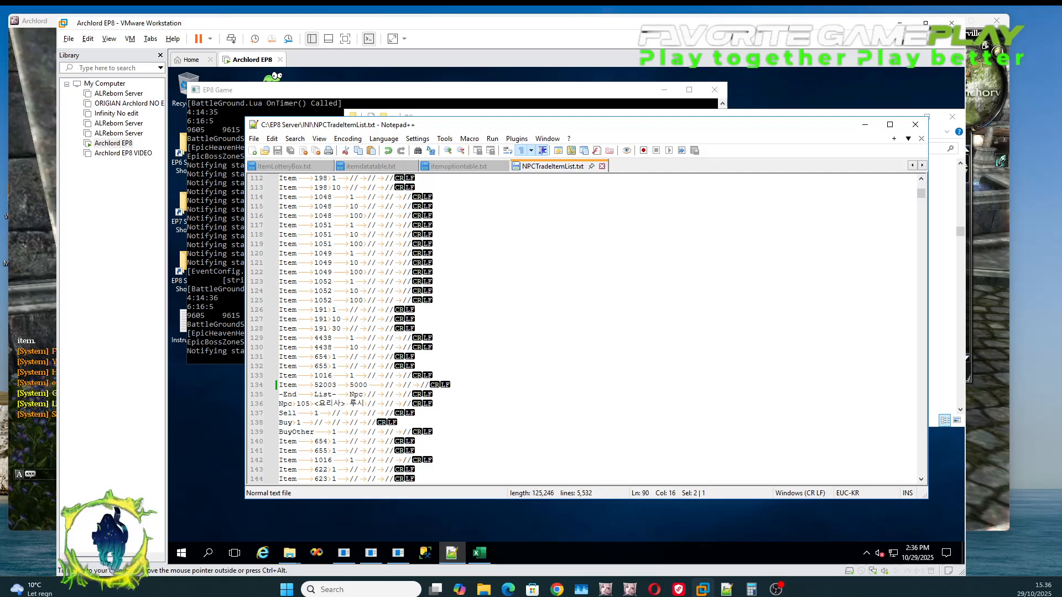
pyautogui.click(318, 384)
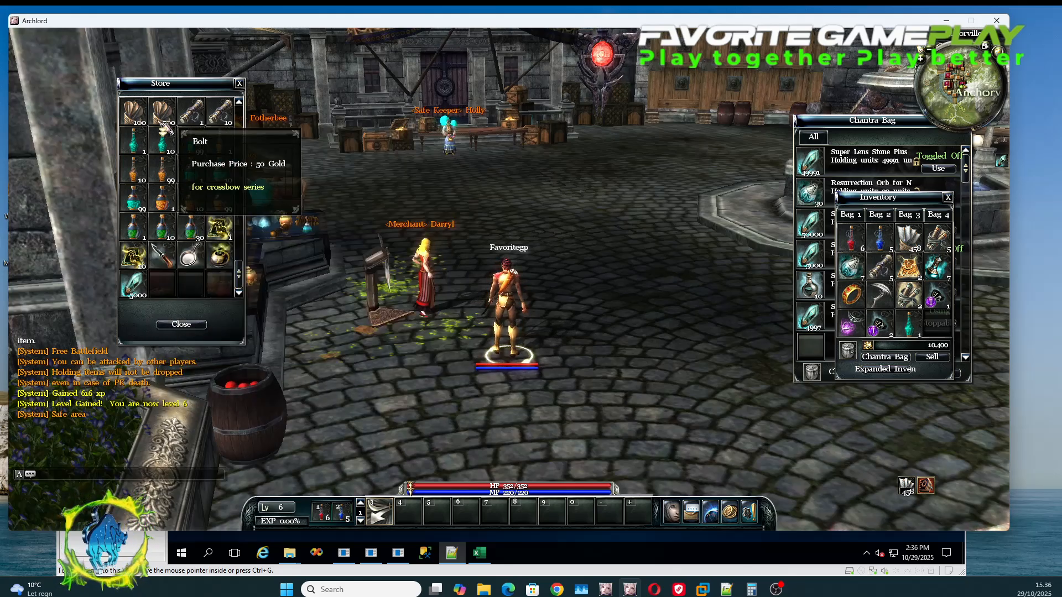
pyautogui.moveTo(190, 253)
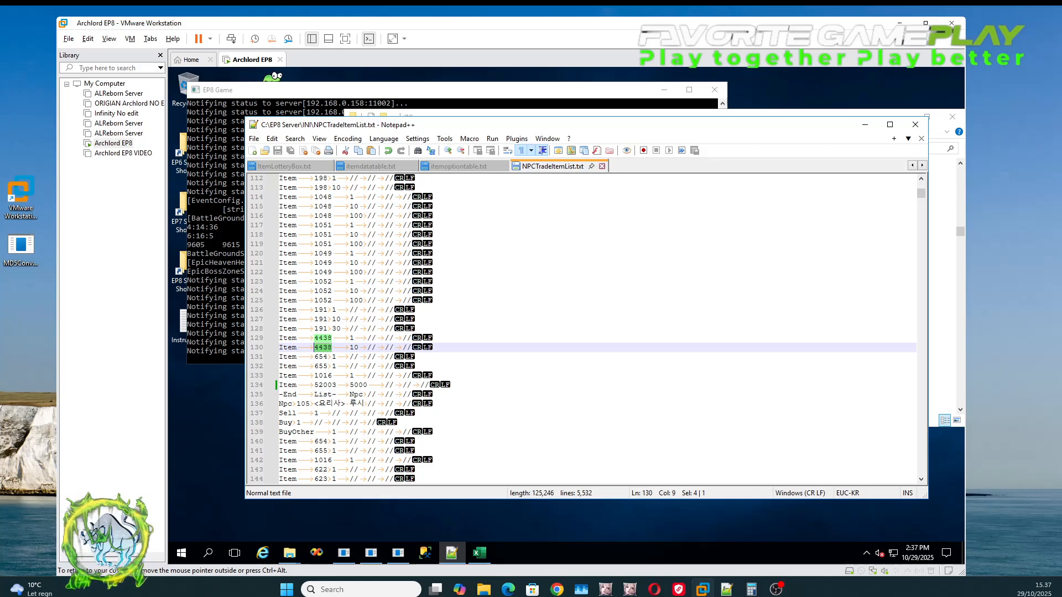
# - Click into the Item 4438 lines near line 130 of merchant 104's list
pyautogui.click(331, 347)
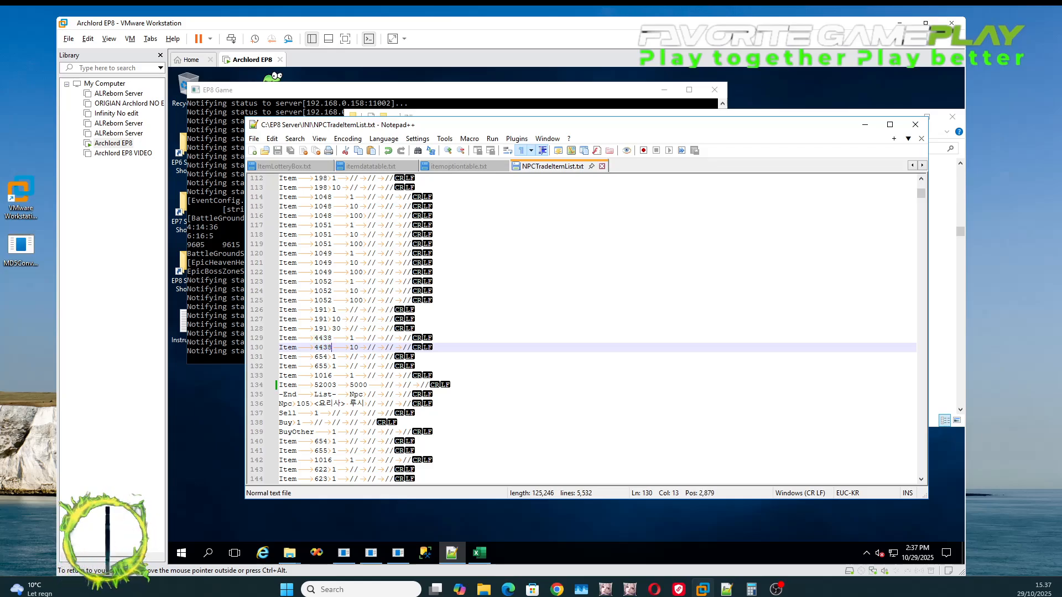
pyautogui.doubleClick(321, 347)
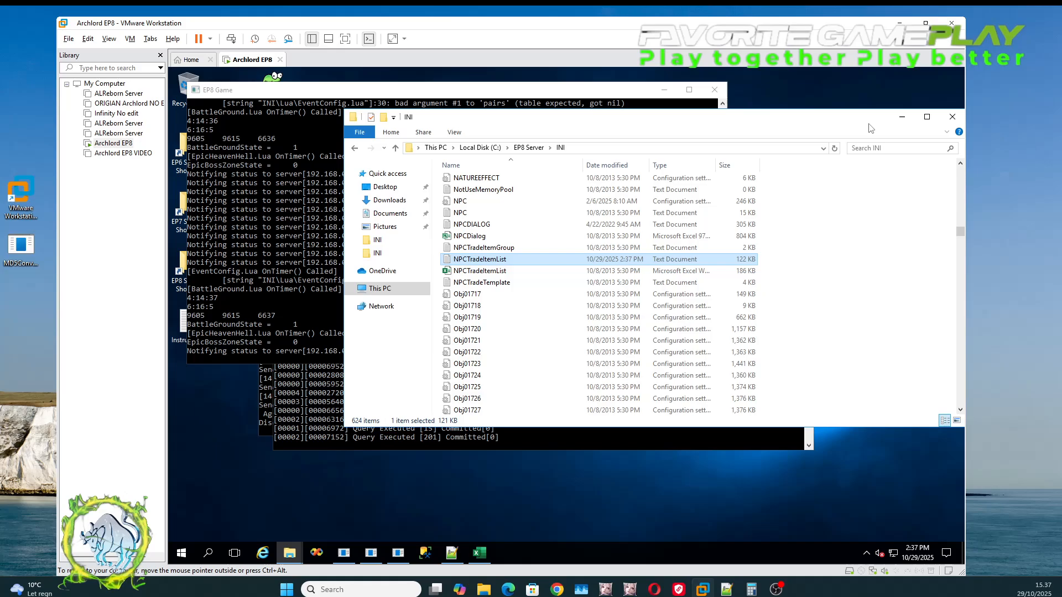
# - Browse to ALRebornEP8 Client\ini and open npctradeitemlist.txt with Notepad++
pyautogui.moveTo(870, 128); pyautogui.dragTo(820, 142)
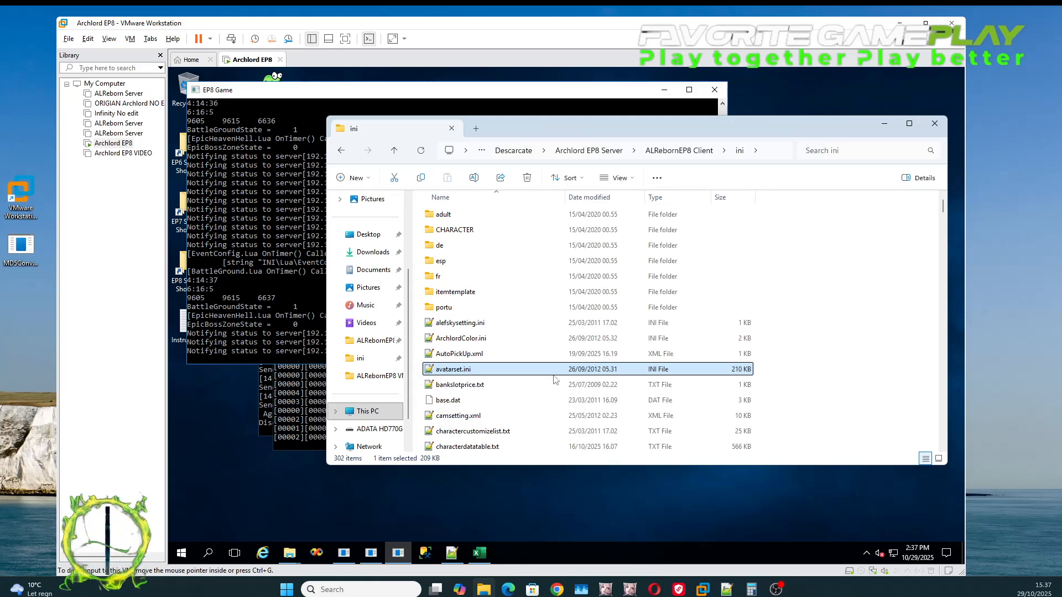
pyautogui.scroll(-3)
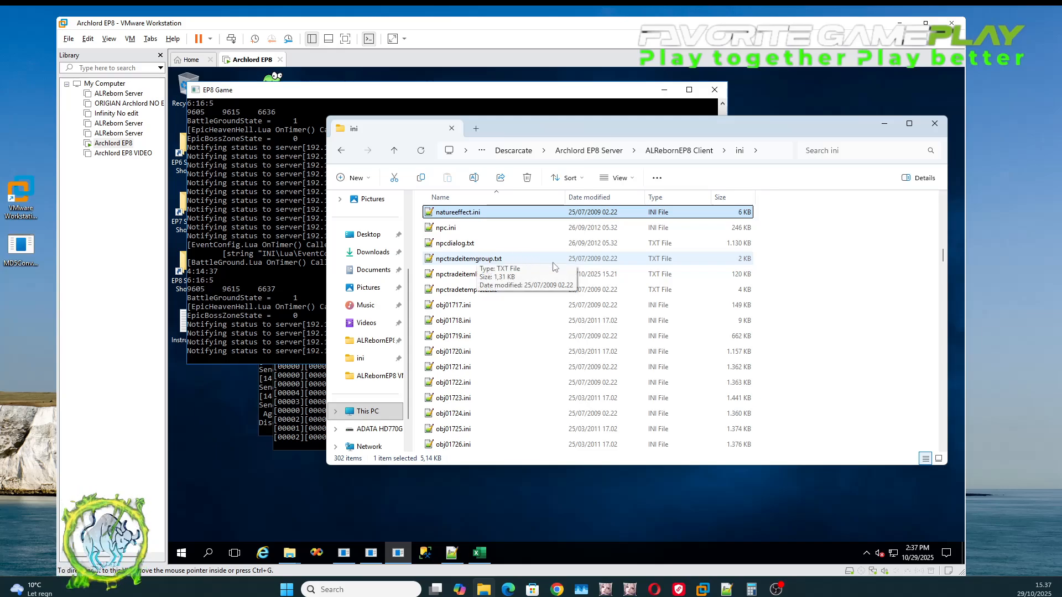
pyautogui.moveTo(520, 277)
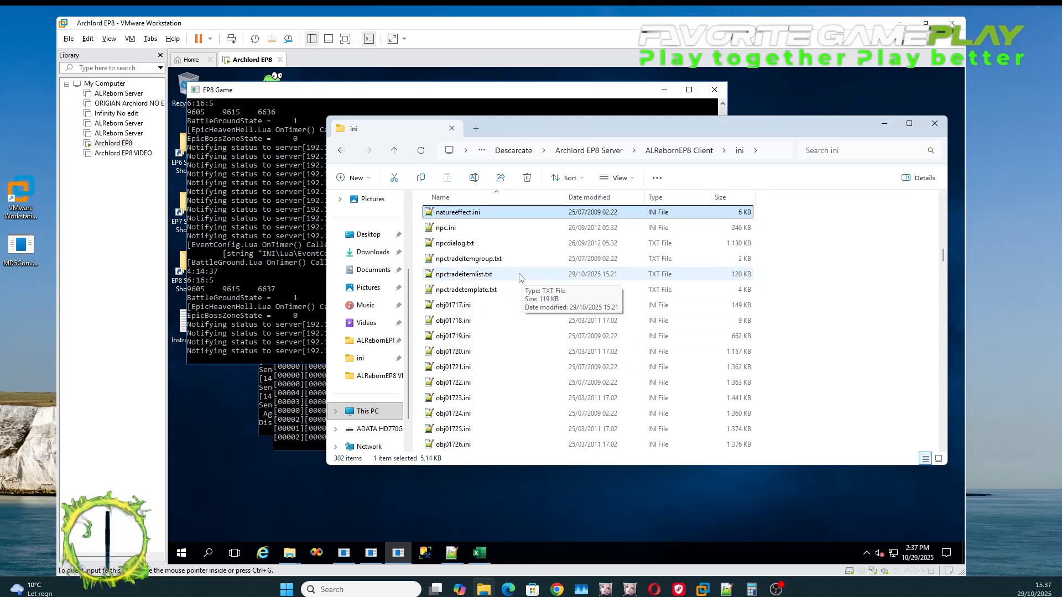
pyautogui.click(464, 274)
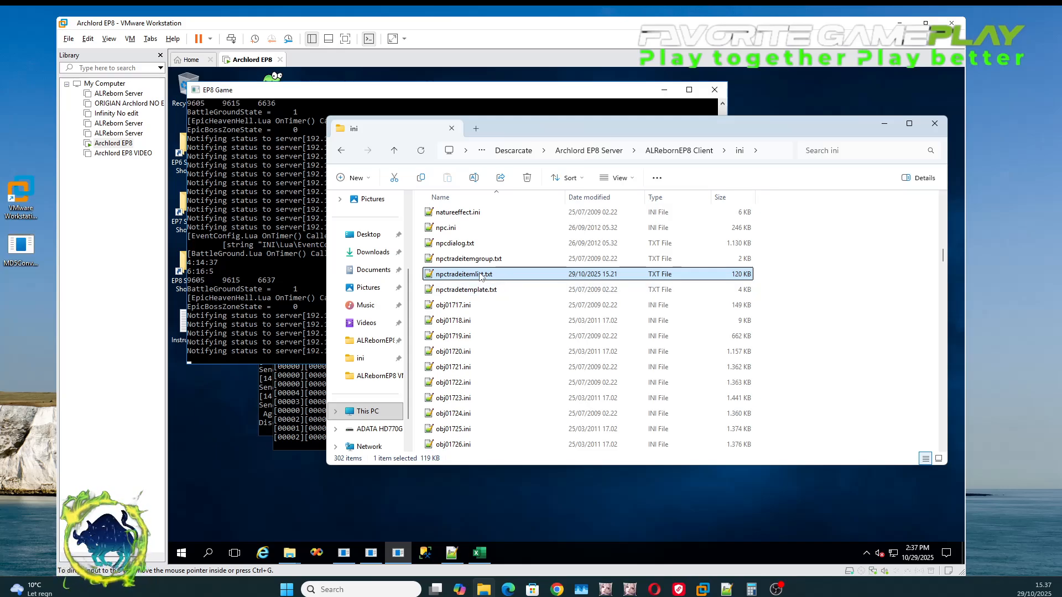
pyautogui.rightClick(465, 274)
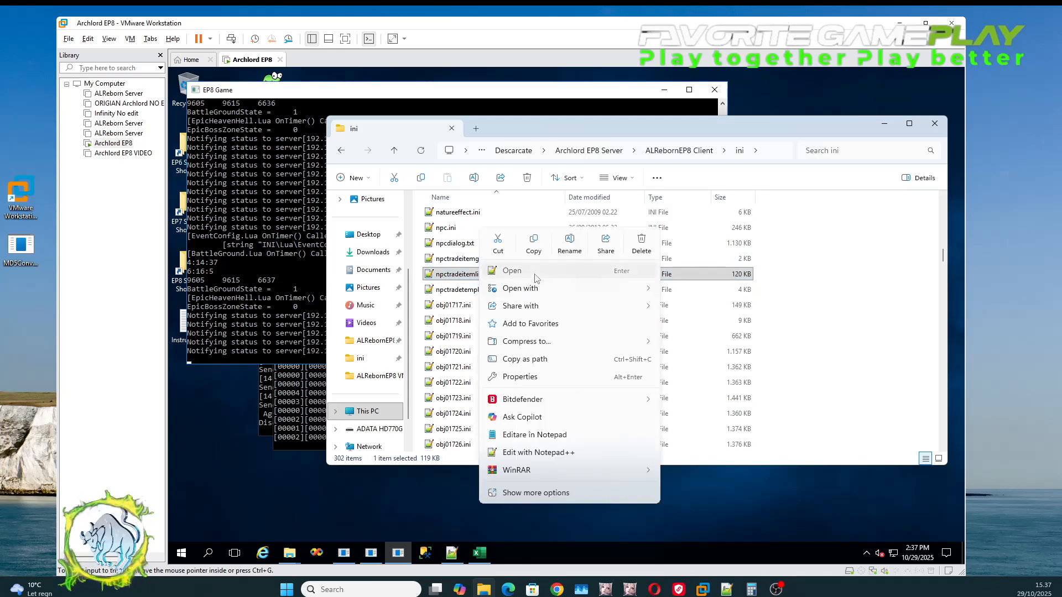
pyautogui.click(513, 271)
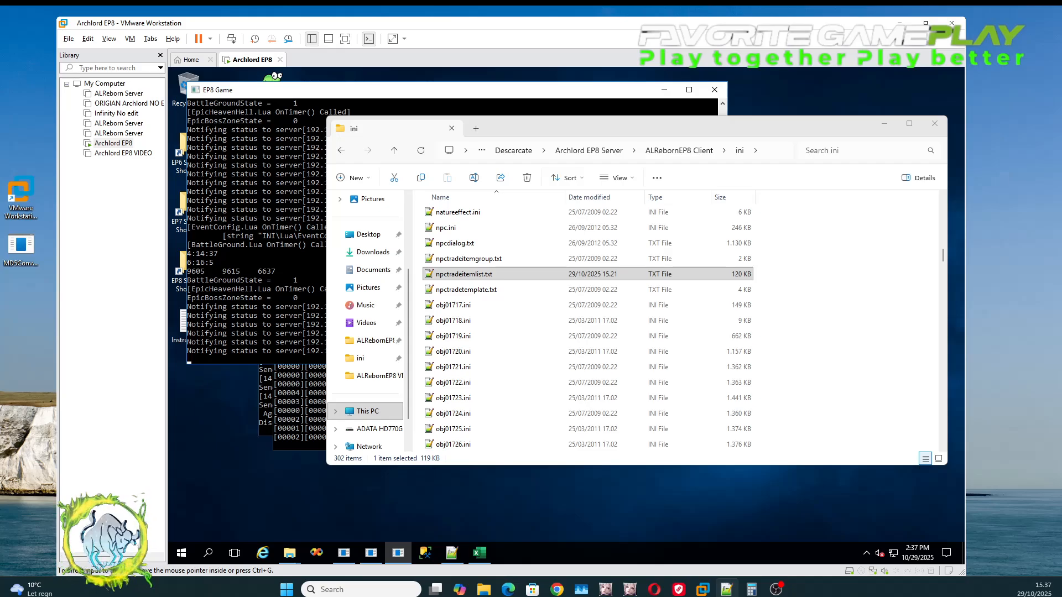
pyautogui.click(464, 274)
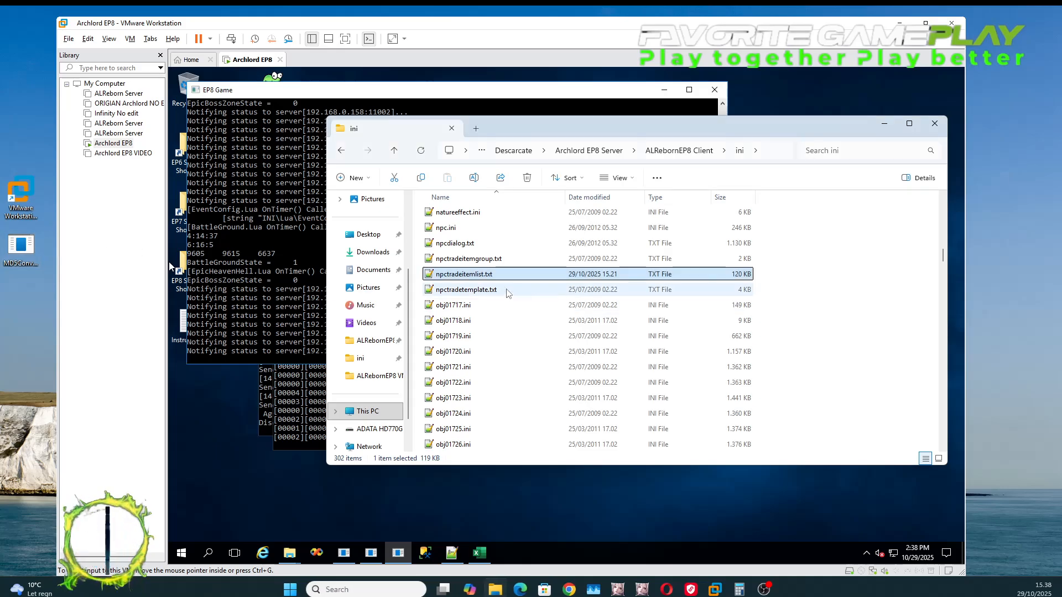
pyautogui.rightClick(464, 273)
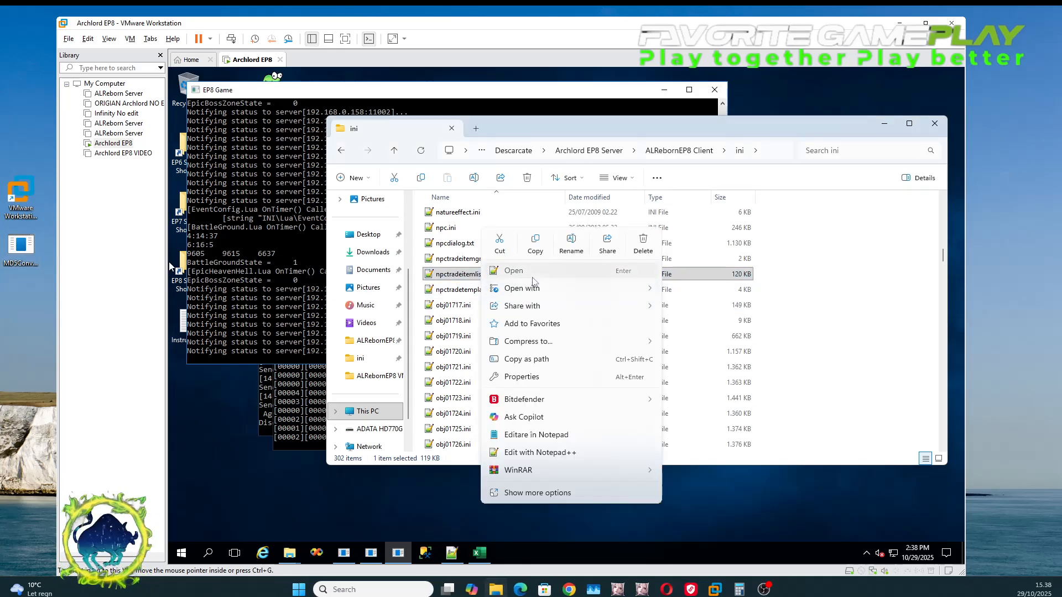
pyautogui.click(539, 452)
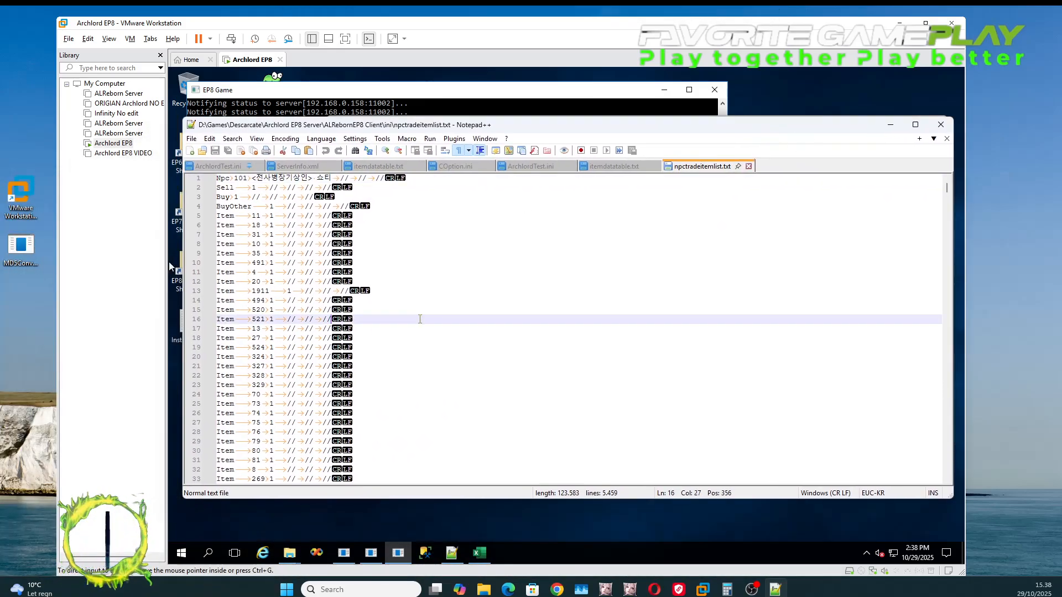
pyautogui.scroll(-3)
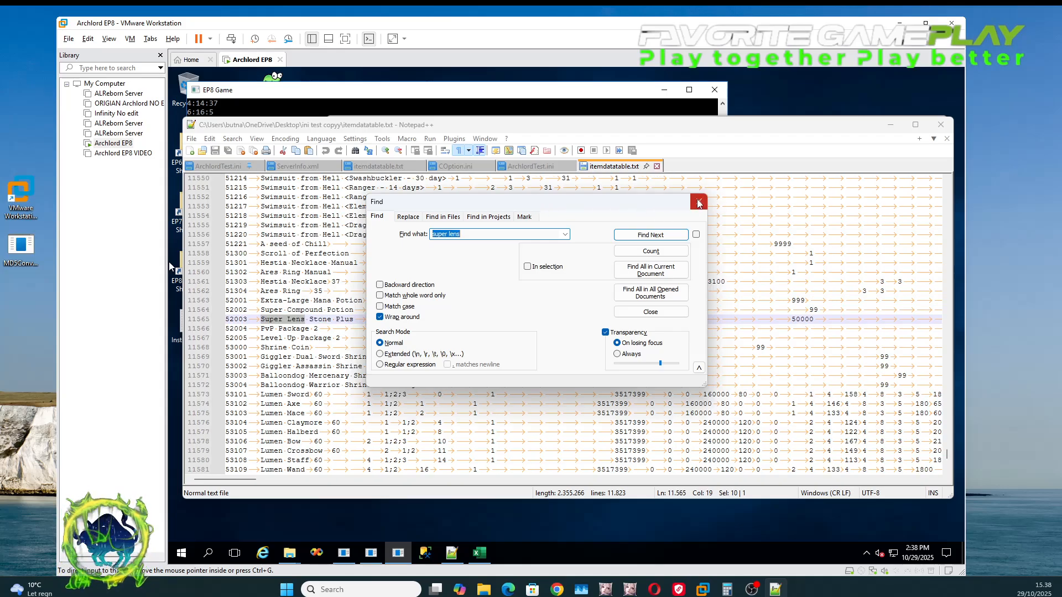
# - Close the Find dialog and select item ID 52002 on the Super Compound Potion line
pyautogui.click(698, 202)
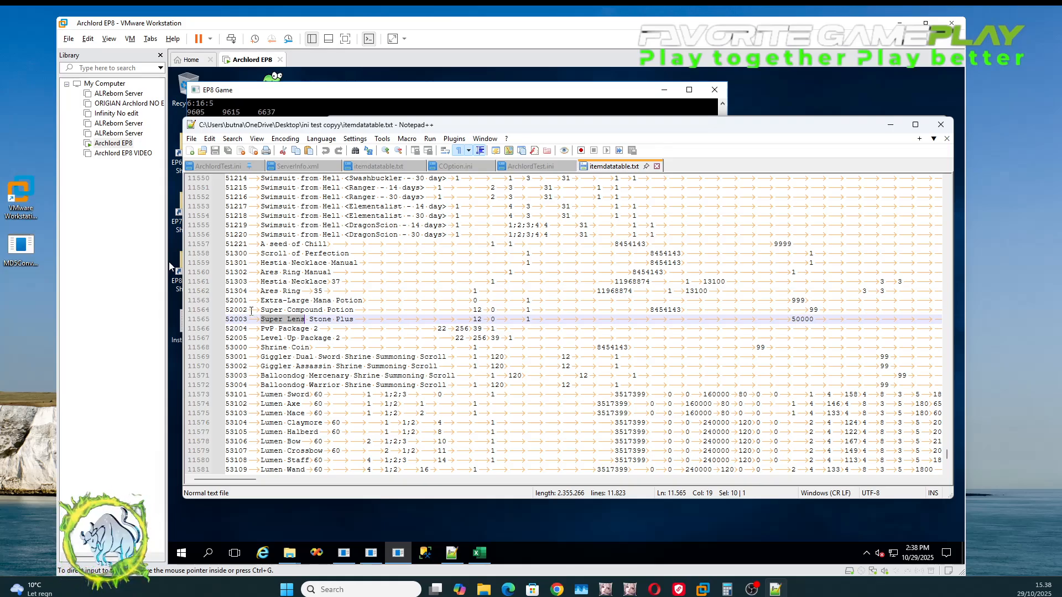
pyautogui.click(601, 310)
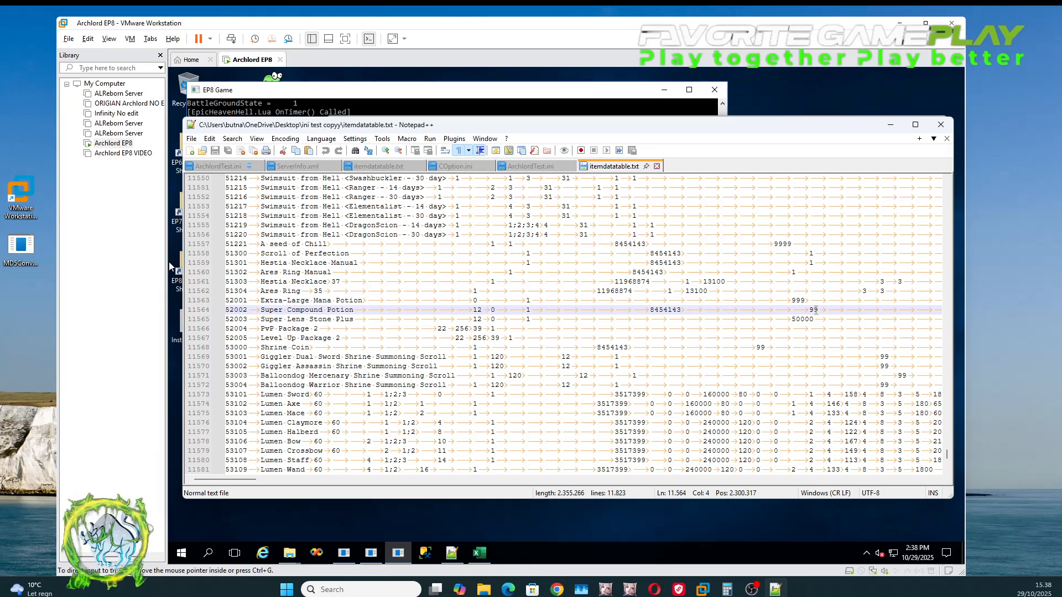
pyautogui.doubleClick(815, 309)
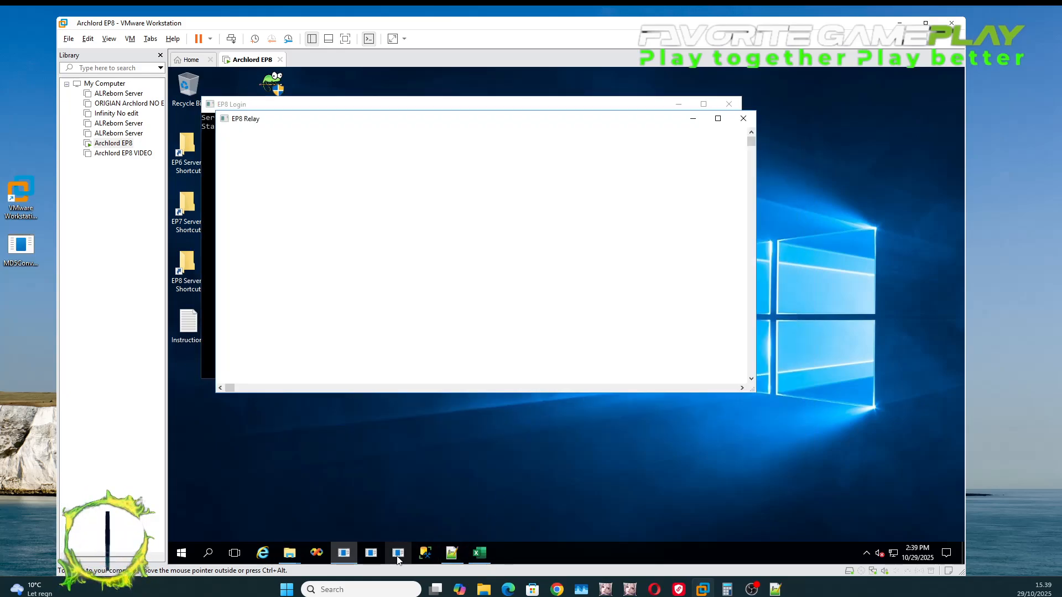
# - Bring up an EP8 server console from the VM taskbar
pyautogui.click(397, 553)
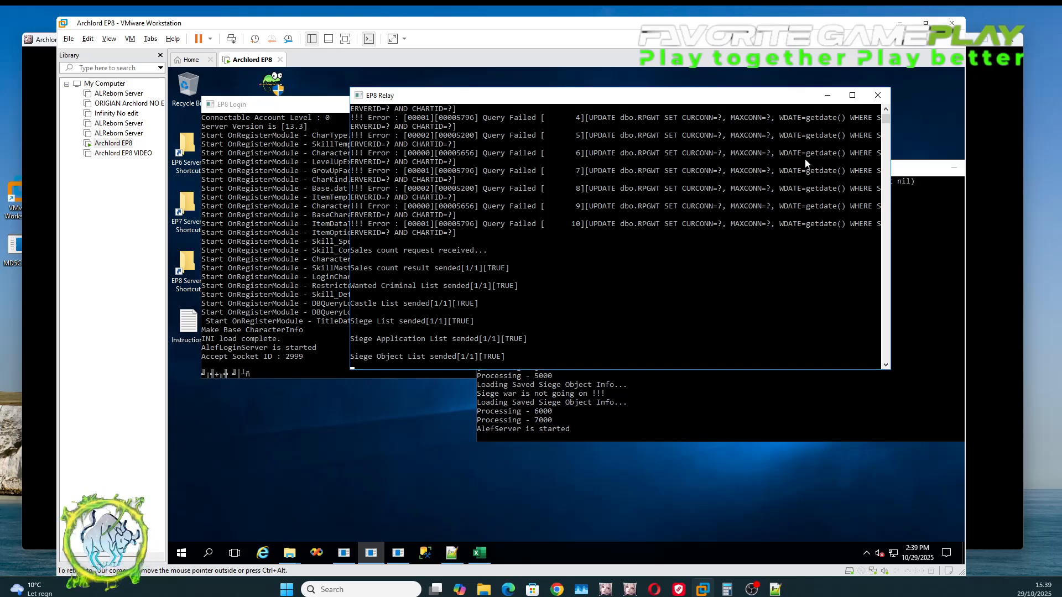
pyautogui.moveTo(754, 188)
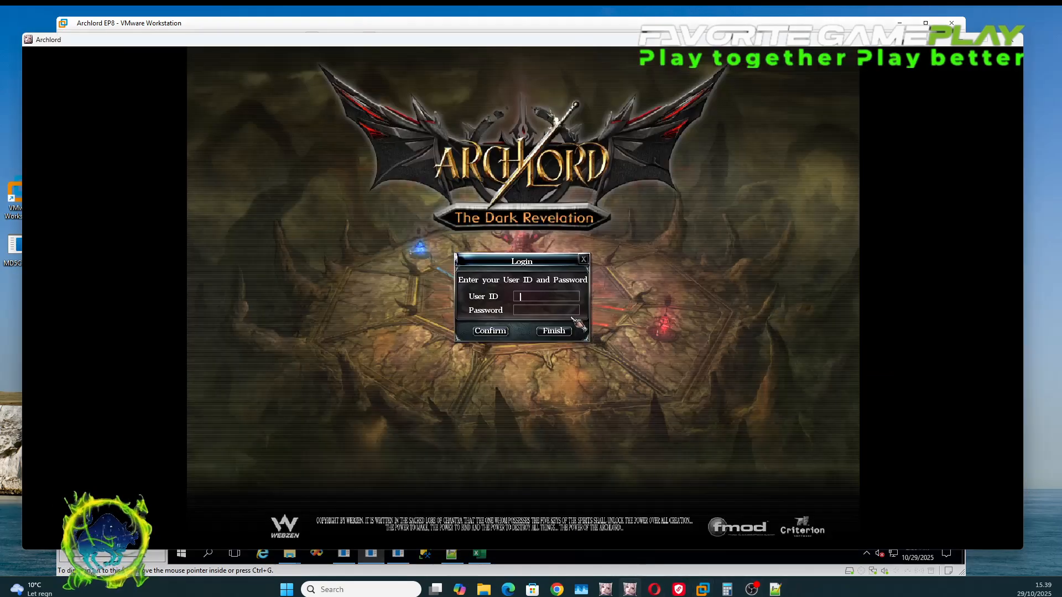
# - Log in as 'test', connect to Favorite GamePlay, and enter with the level 6 archer
pyautogui.write('test')
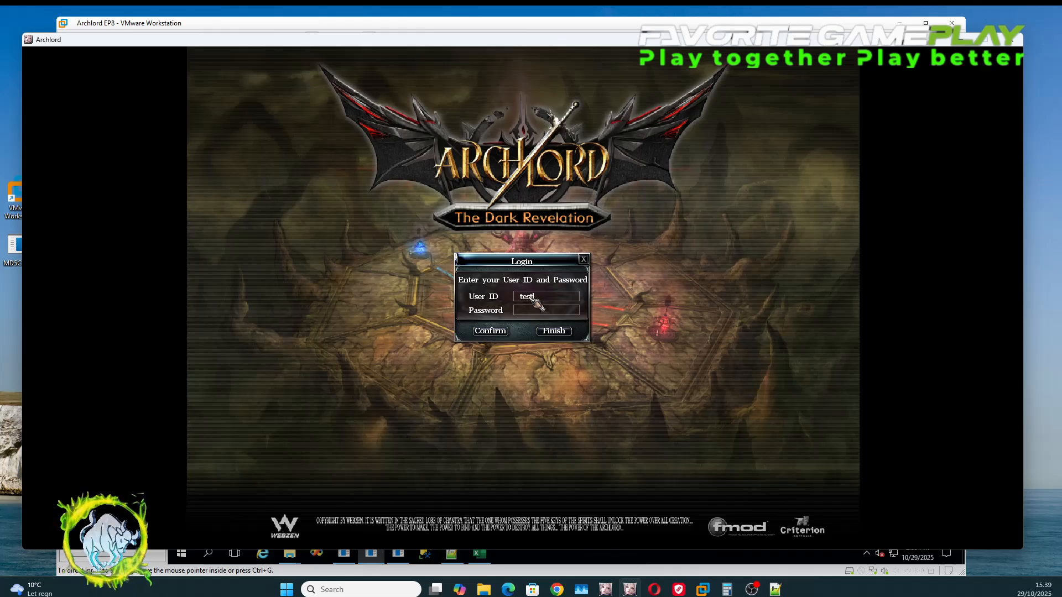
pyautogui.click(490, 331)
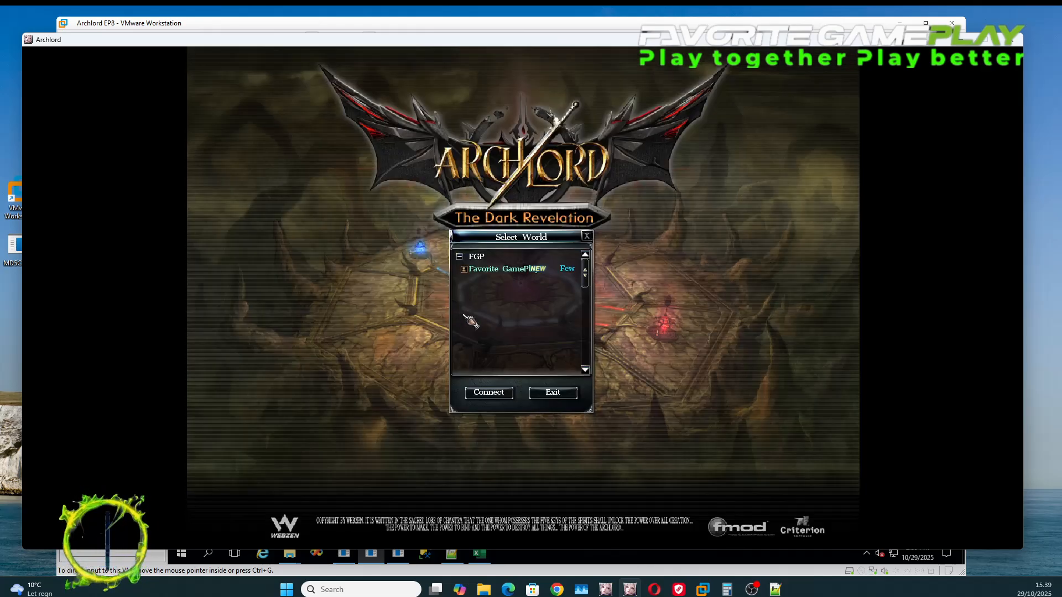
pyautogui.click(487, 392)
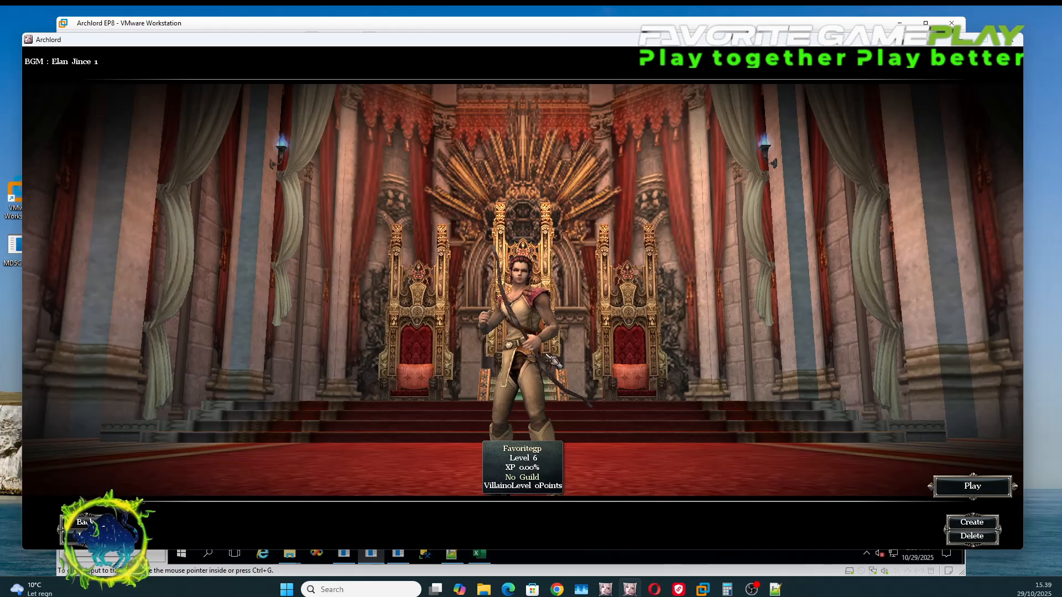
pyautogui.click(972, 486)
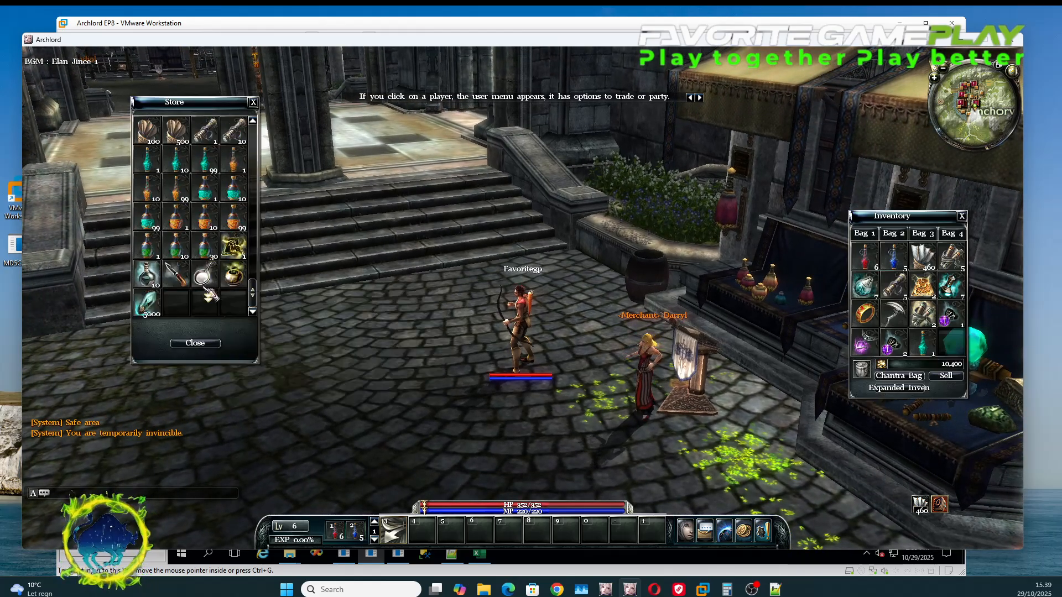
pyautogui.moveTo(147, 283)
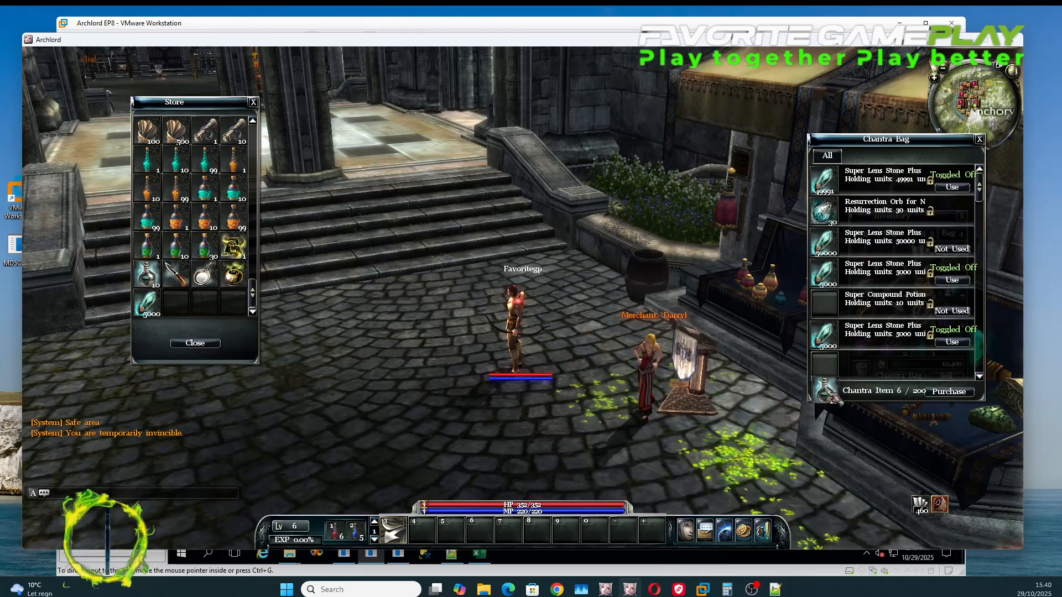
pyautogui.moveTo(174, 286)
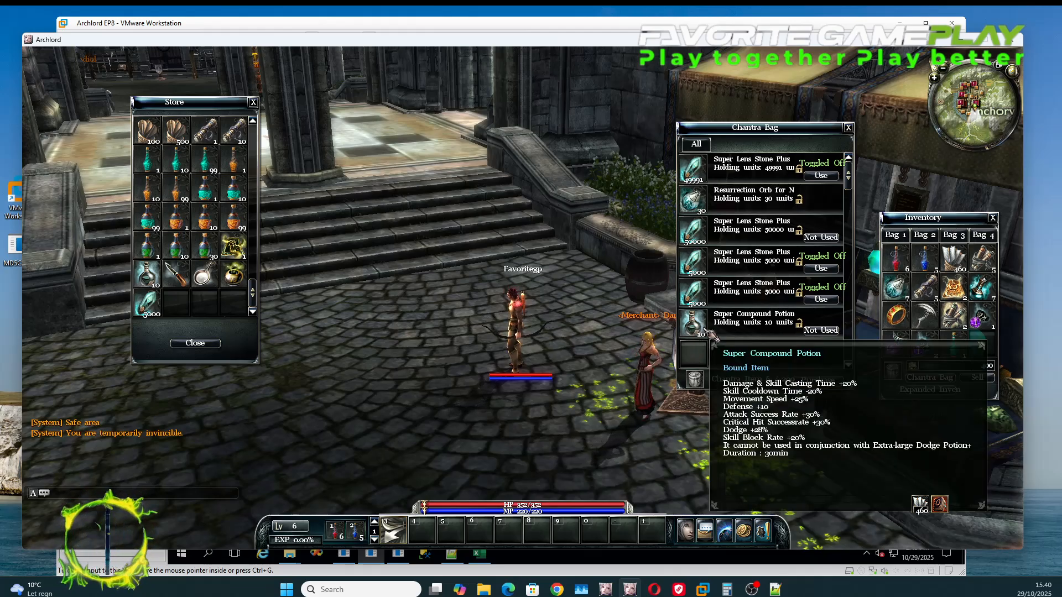
# - Use a Super Compound Potion from the Chantra bag to start its 30-minute buff
pyautogui.click(820, 331)
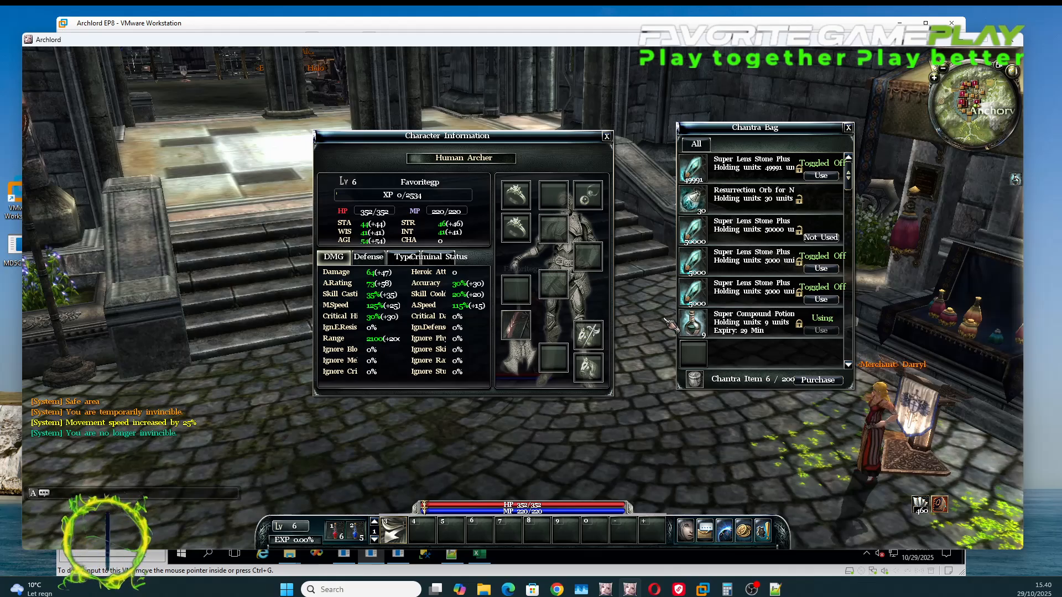
pyautogui.moveTo(690, 323)
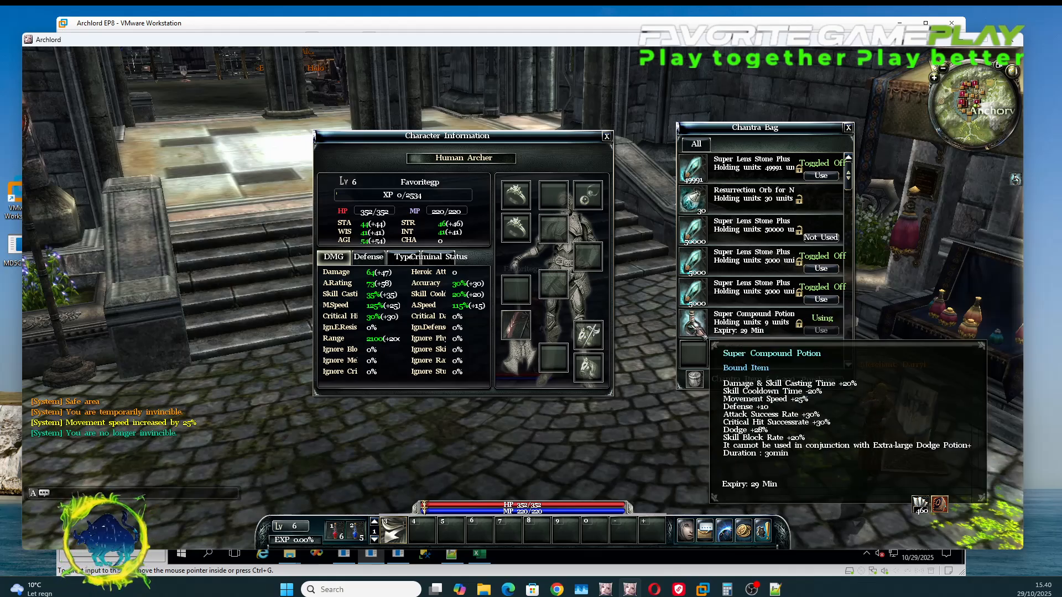